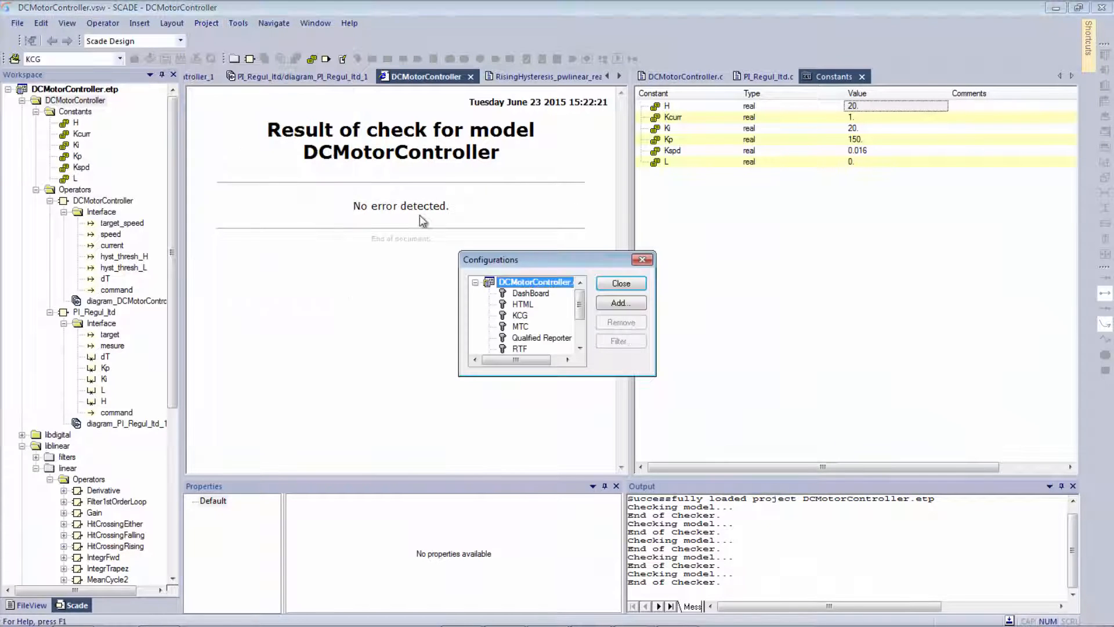
Step: Create configuration FMU as a copy of KCG and close the configurations list
click(520, 314)
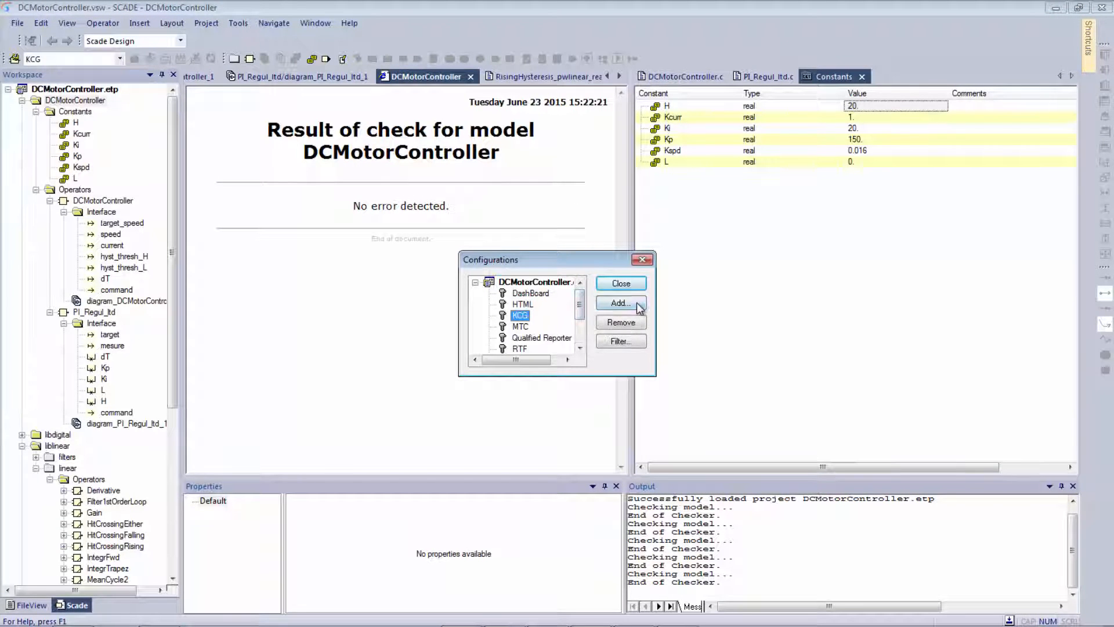
click(620, 303)
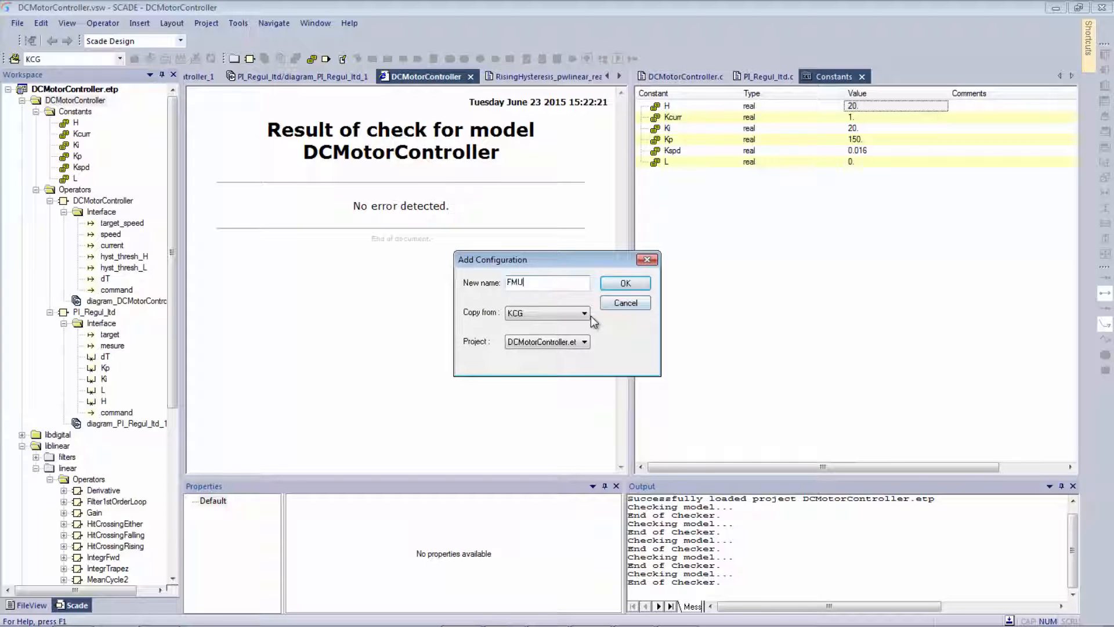
click(624, 283)
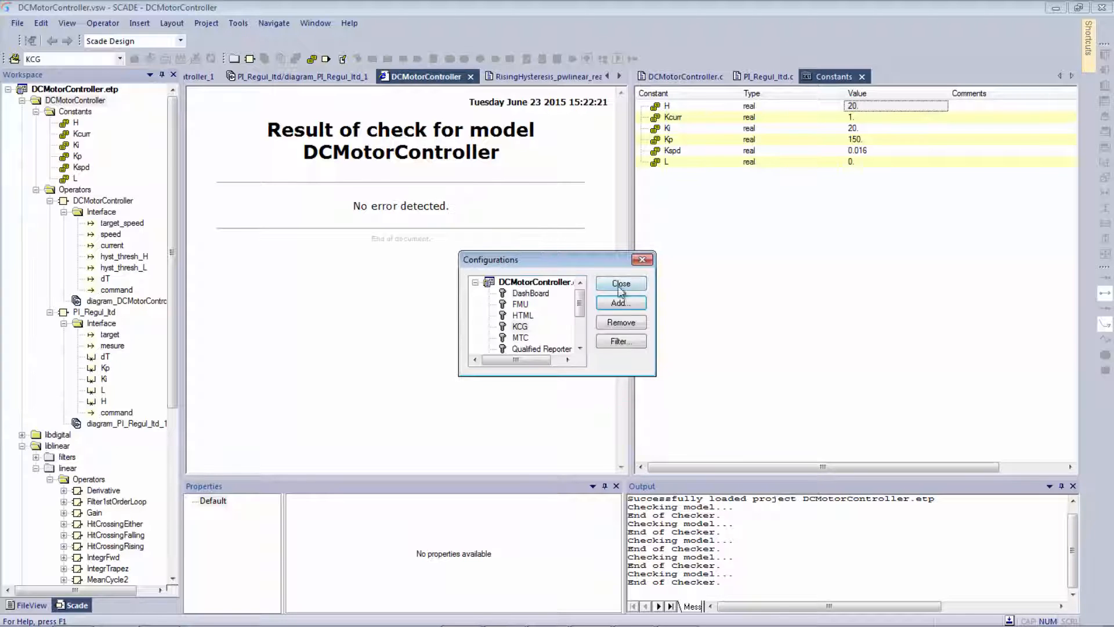
click(620, 283)
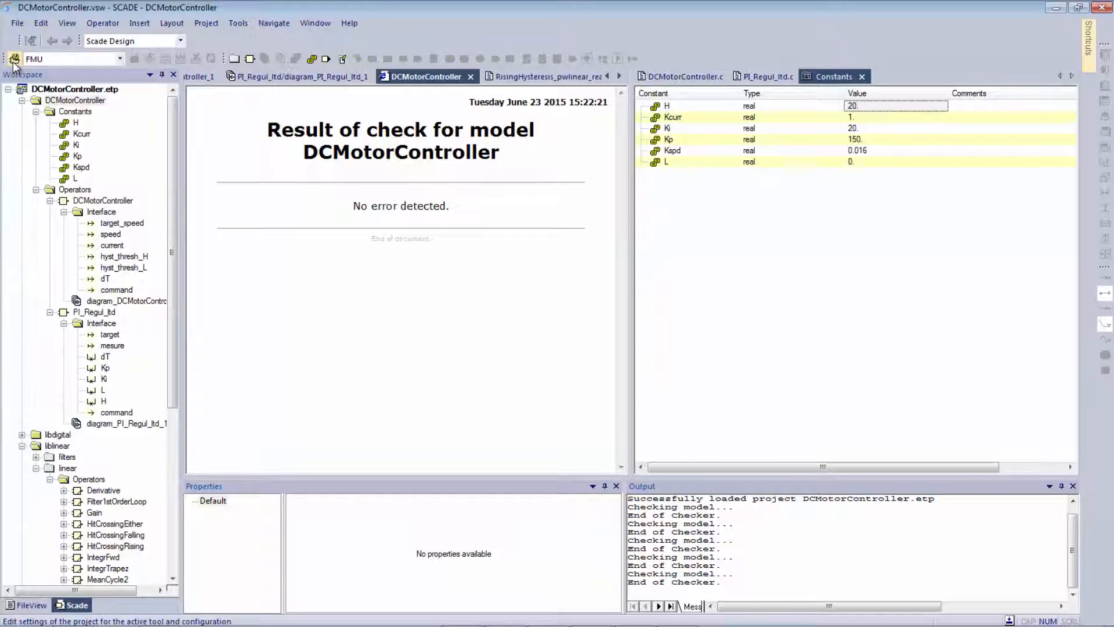
Step: Choose FMU as the code integration target in the project settings
click(12, 59)
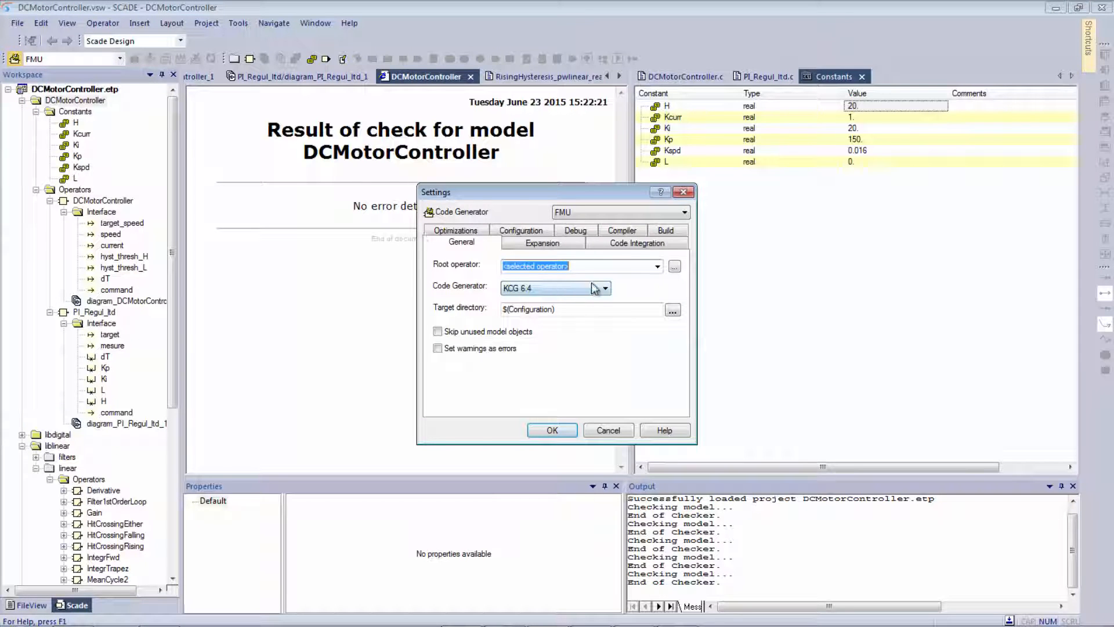
click(637, 243)
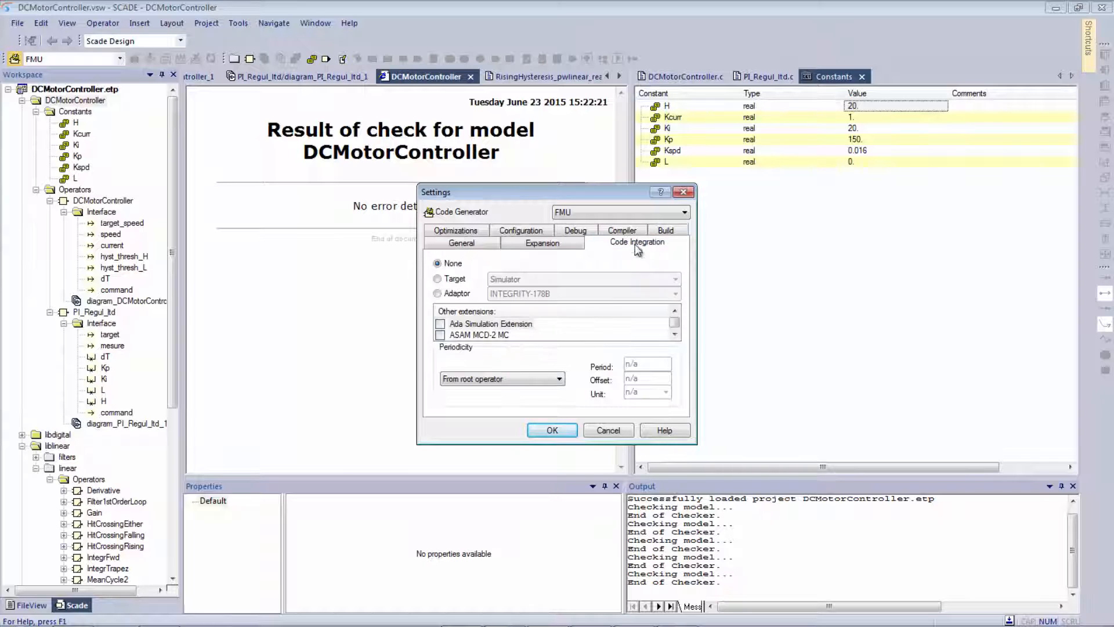
click(673, 278)
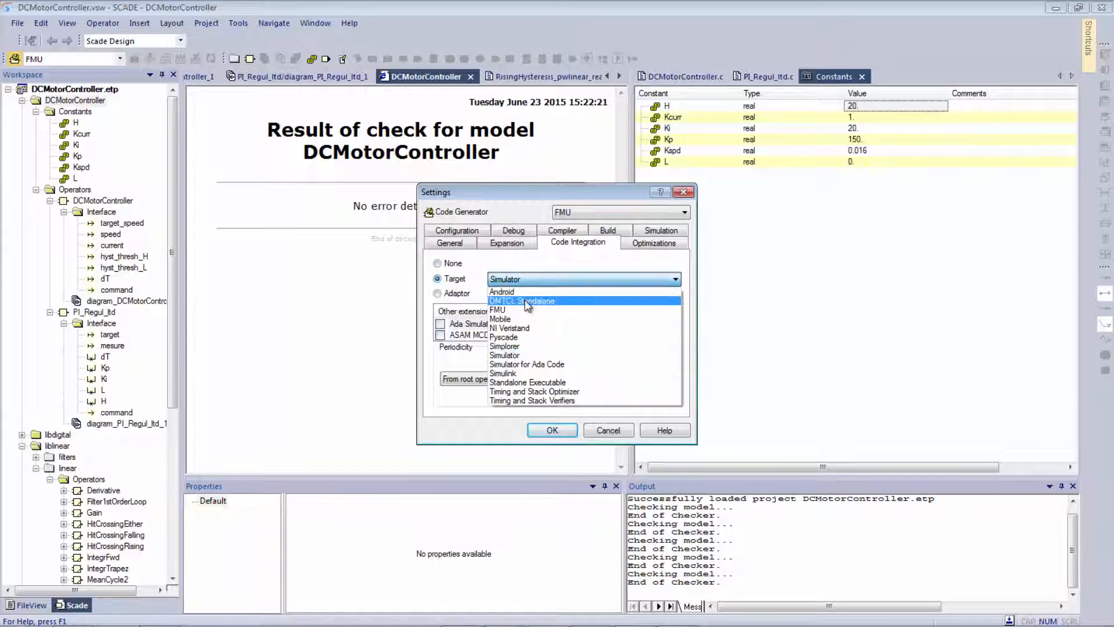
click(498, 309)
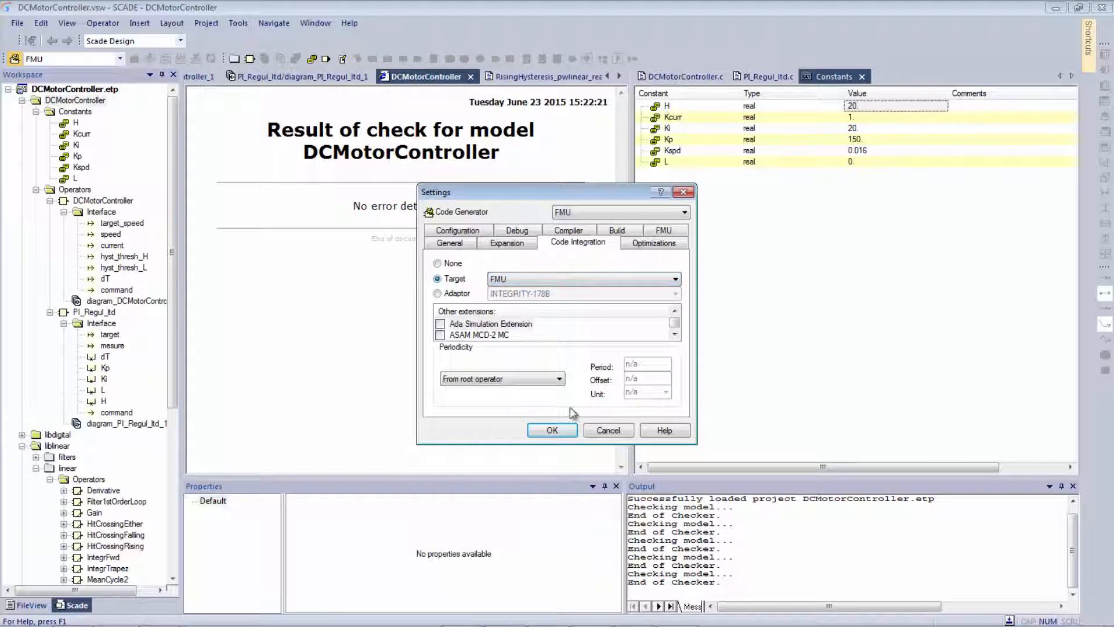
click(662, 230)
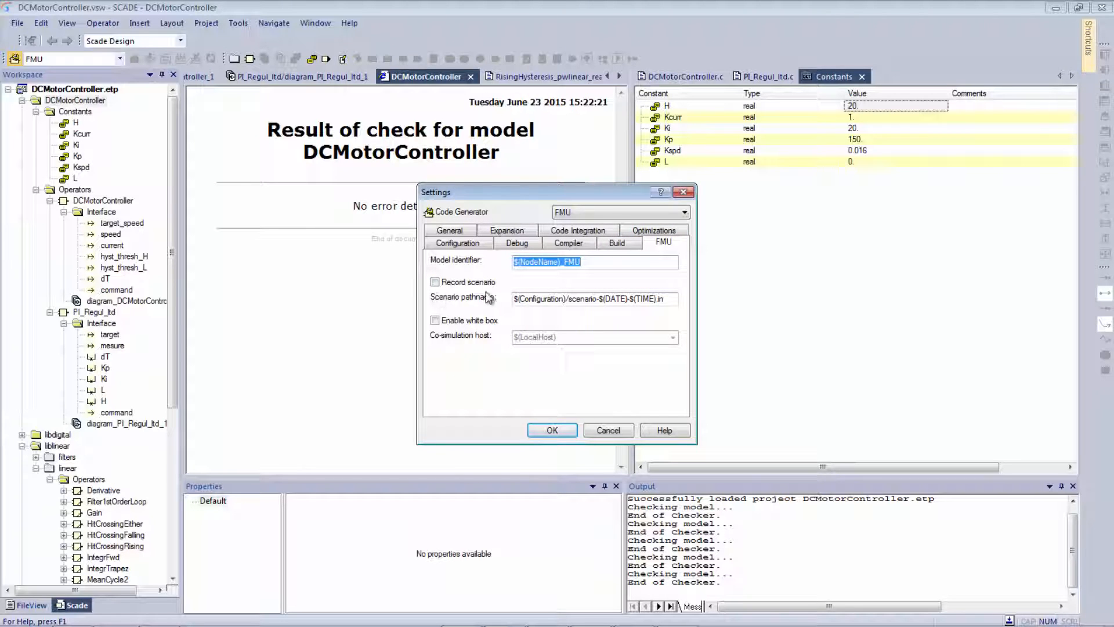
mouse_move(489, 303)
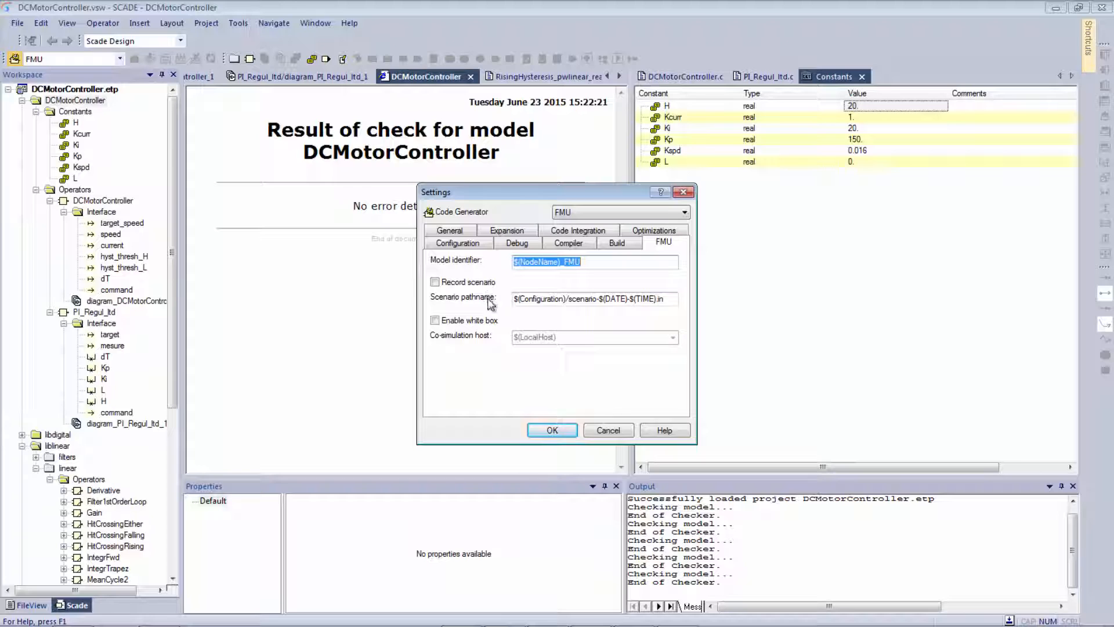
mouse_move(478, 308)
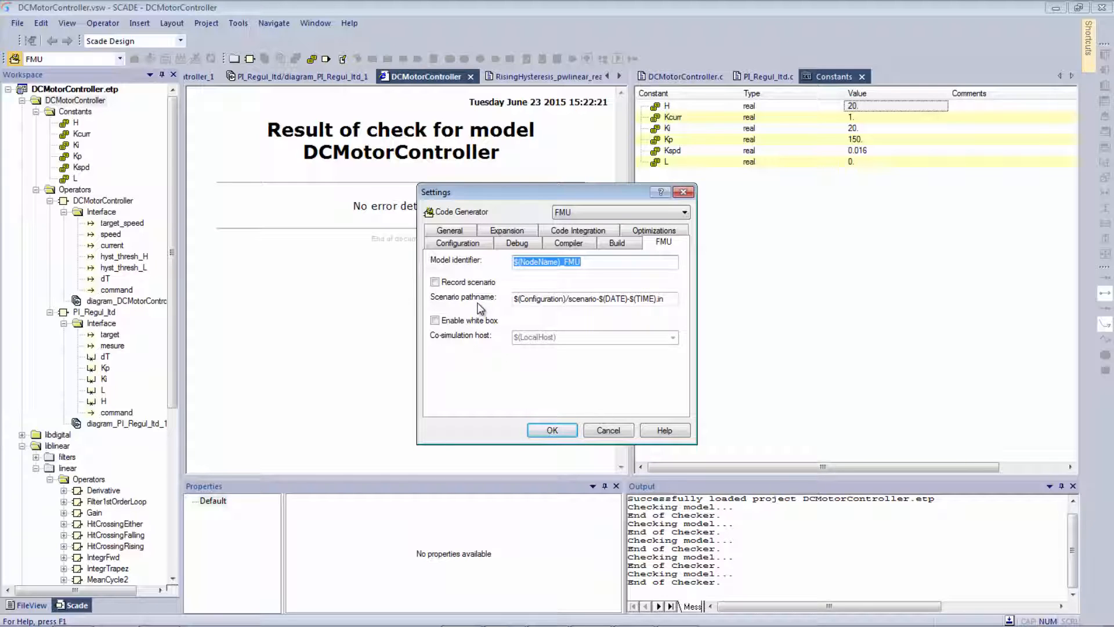
mouse_move(477, 321)
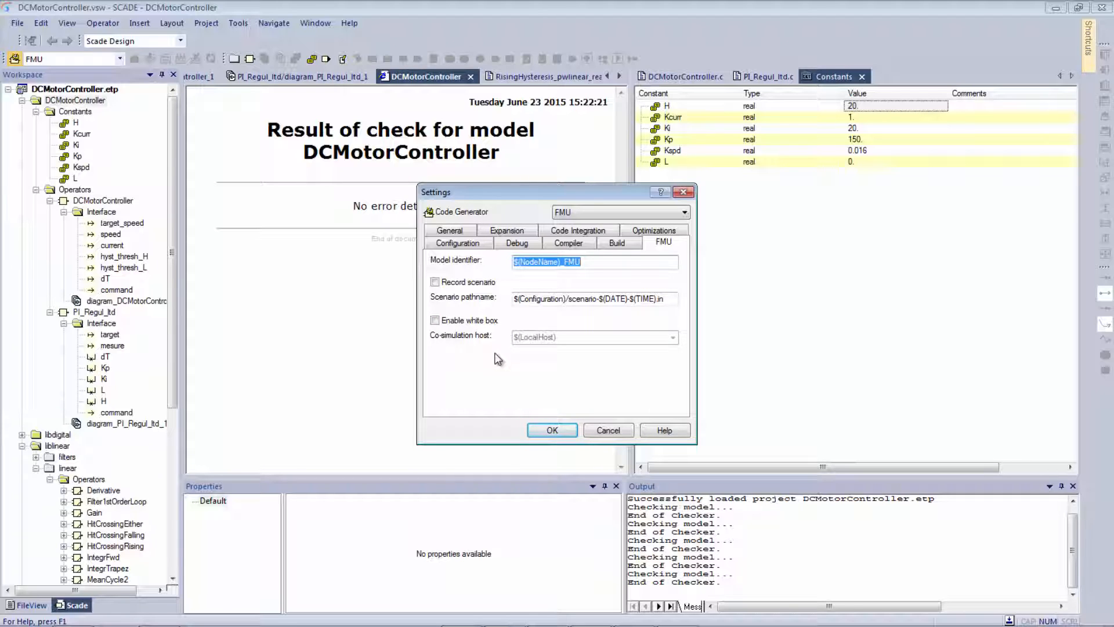
mouse_move(502, 357)
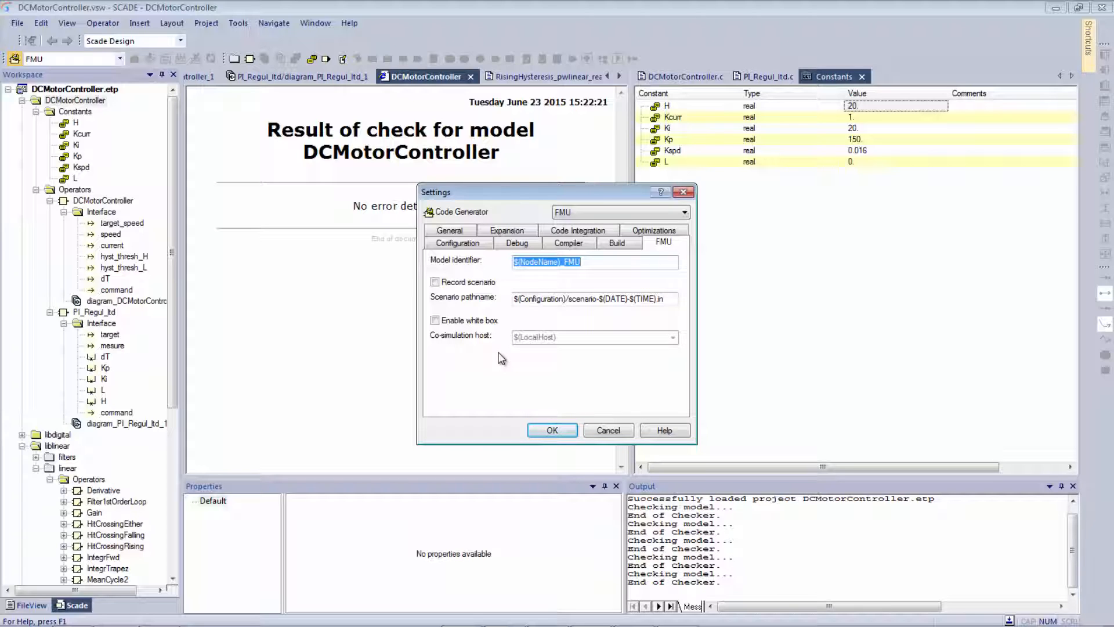
mouse_move(517, 353)
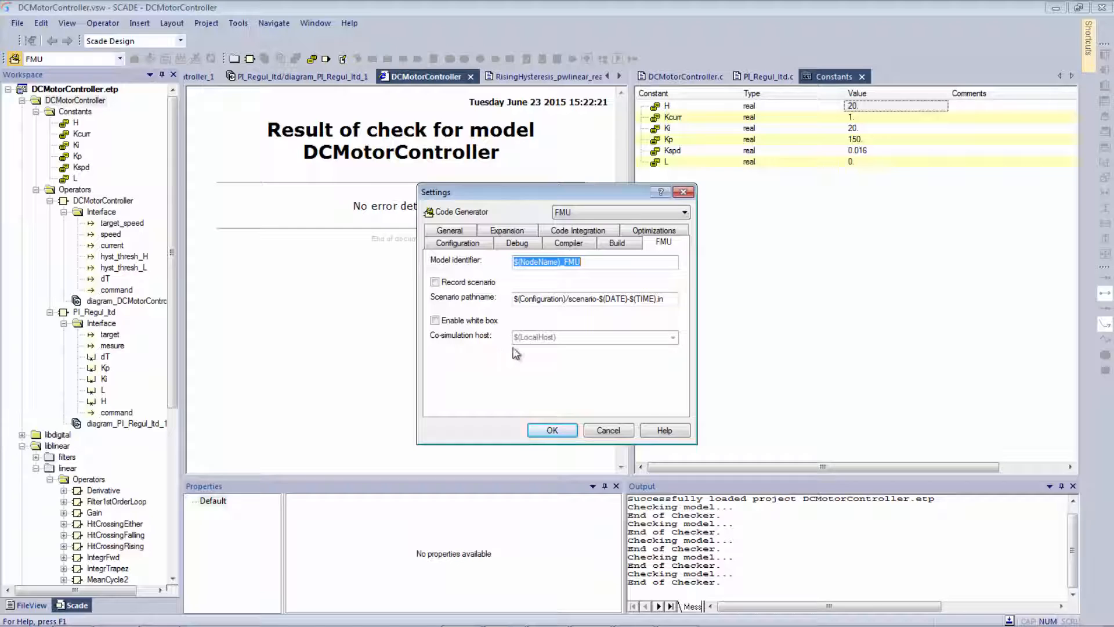
mouse_move(538, 347)
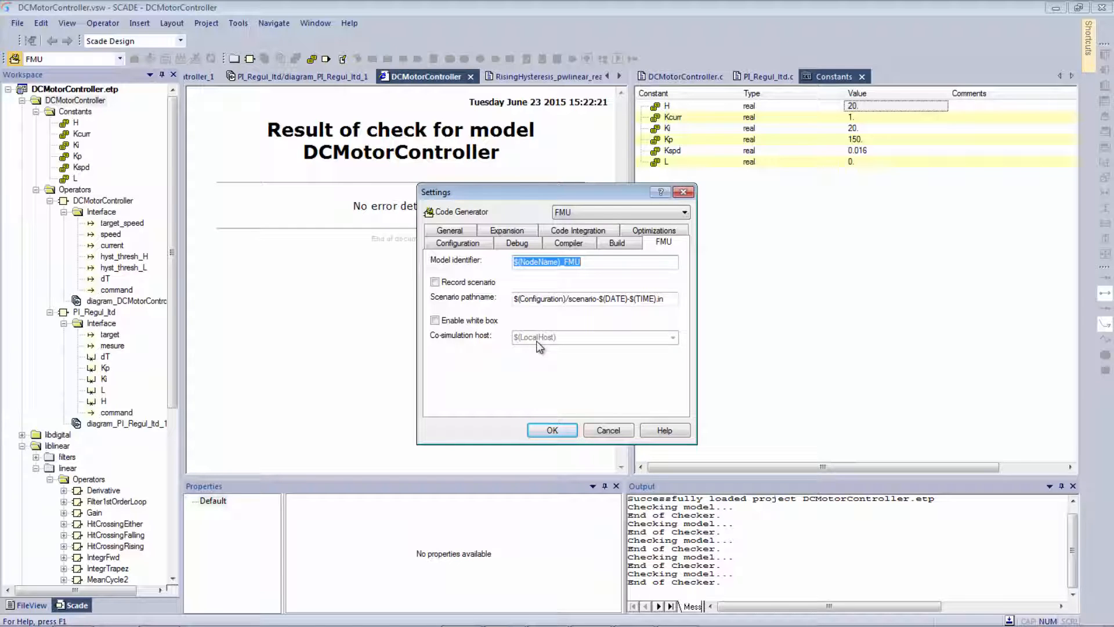
mouse_move(591, 338)
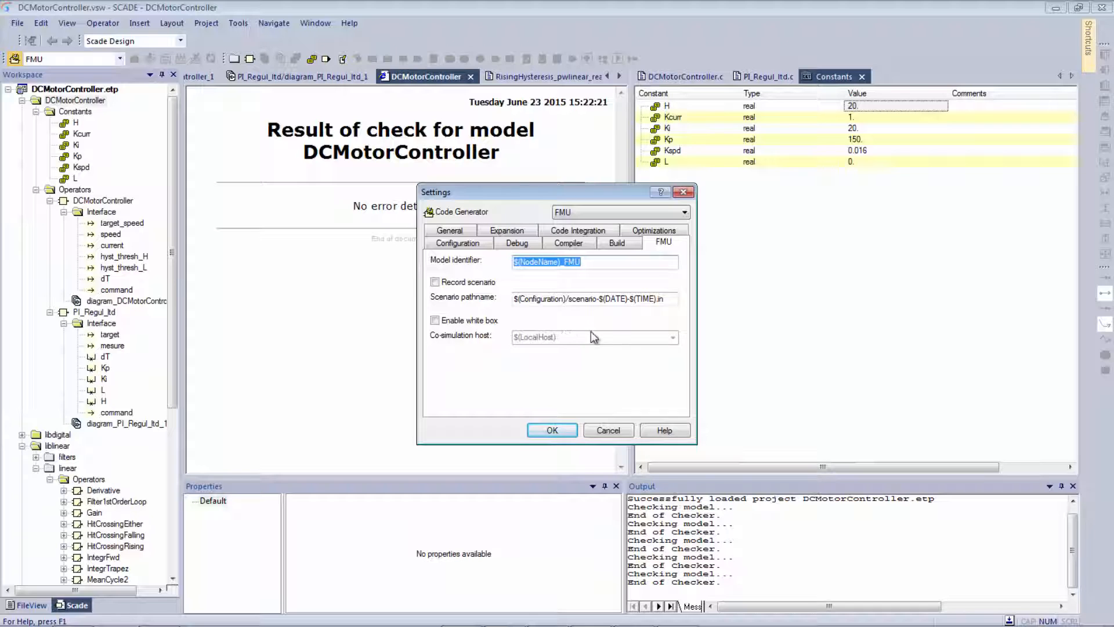
Step: Set the compiler CPU type to win64 and apply the settings
click(567, 243)
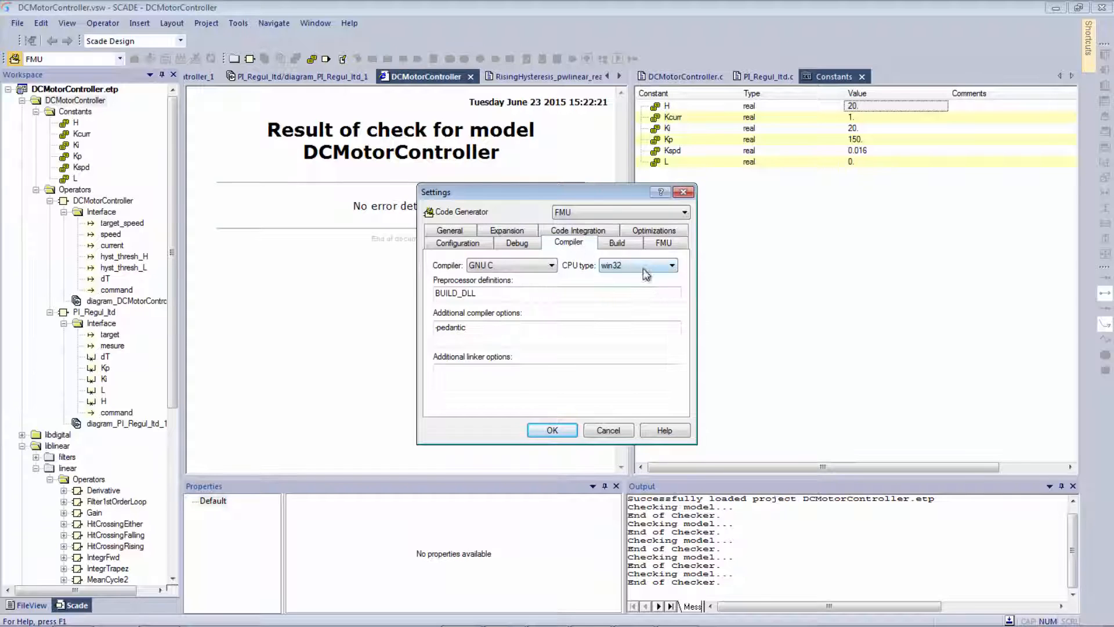
click(670, 264)
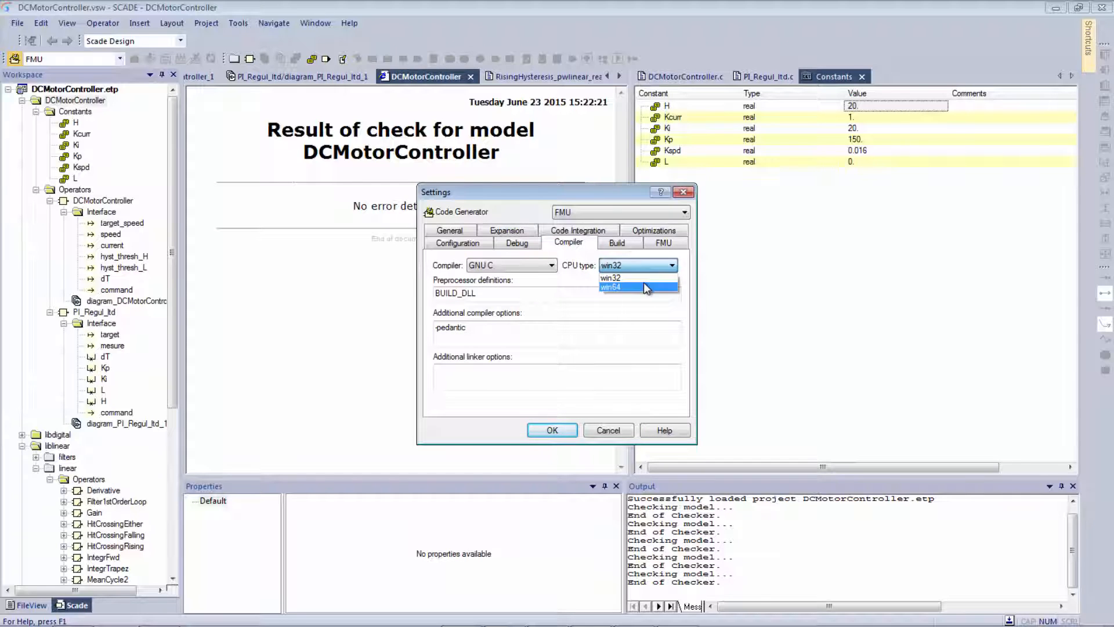
click(610, 287)
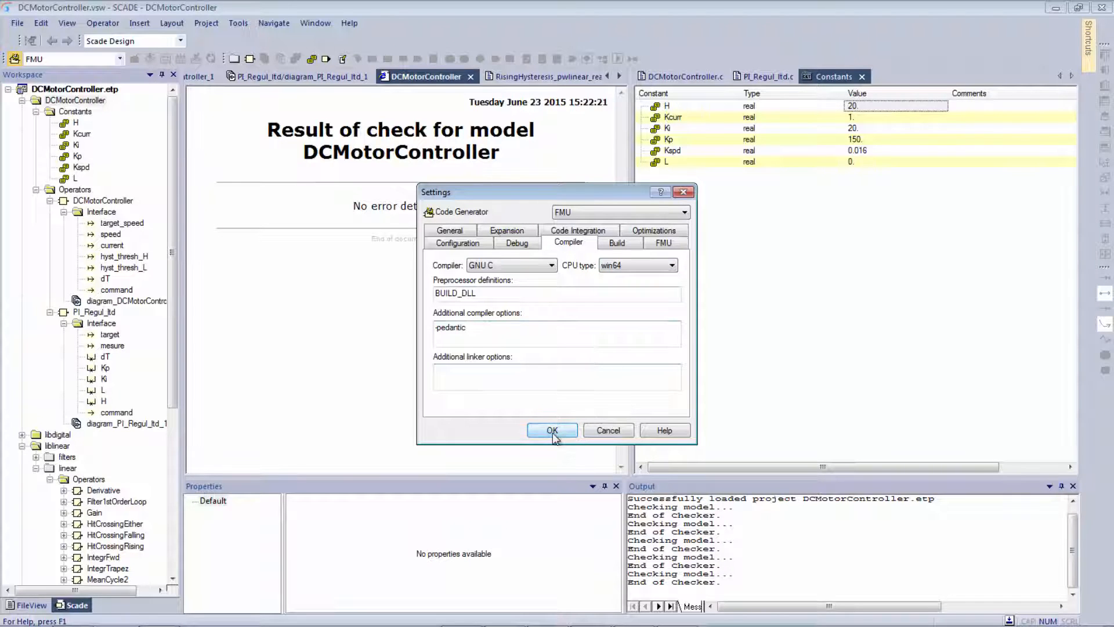
click(553, 430)
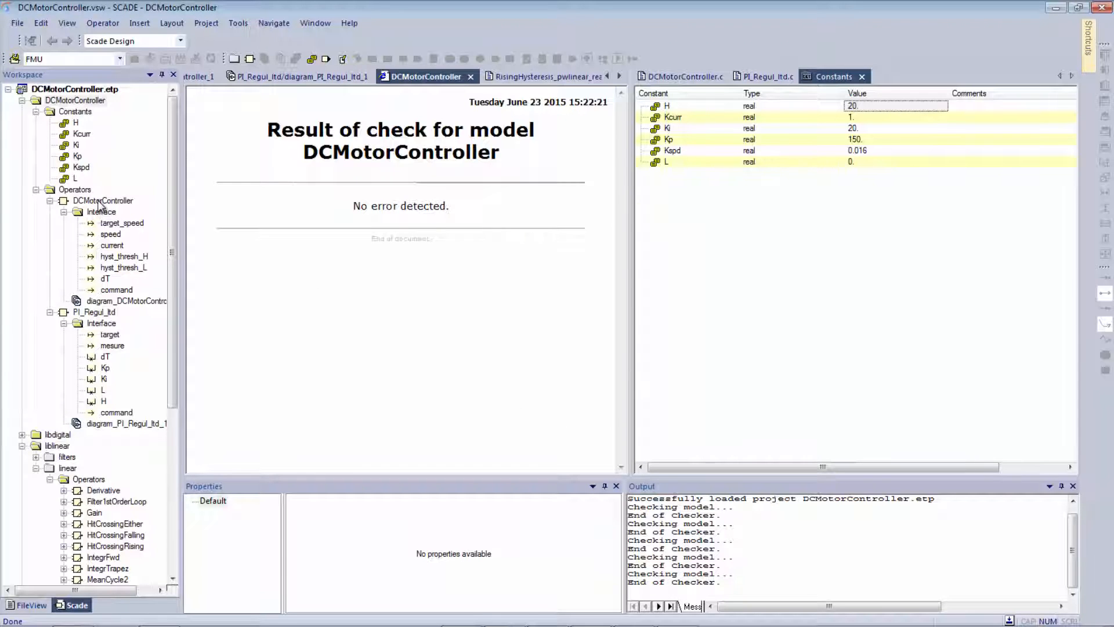
Step: Generate the DCMotorController_FMU target code and show the project's file path
click(102, 200)
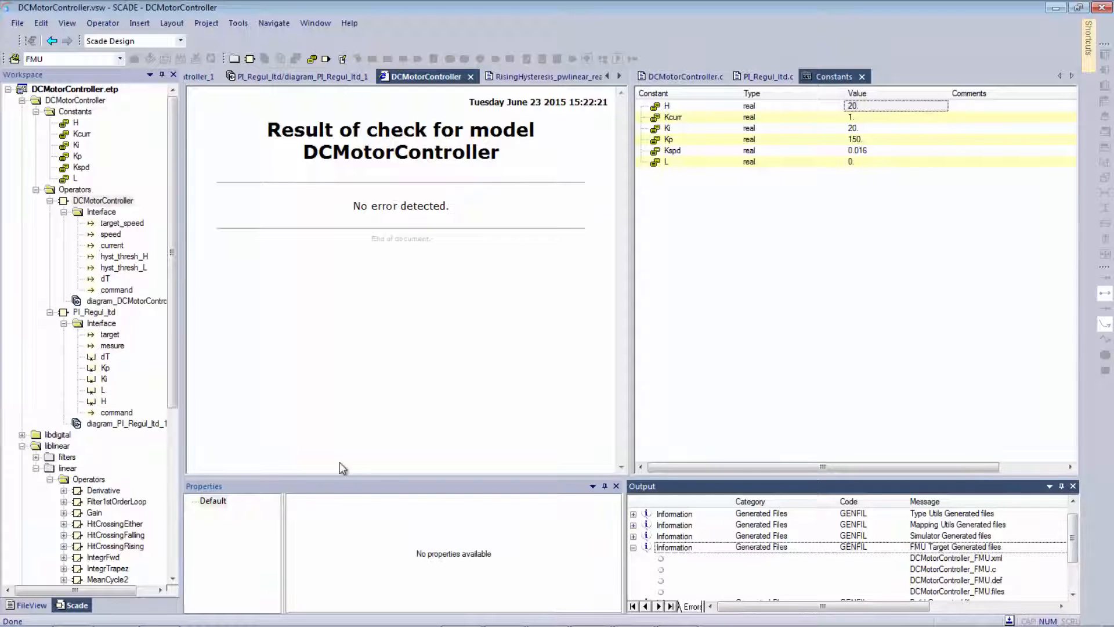
click(74, 90)
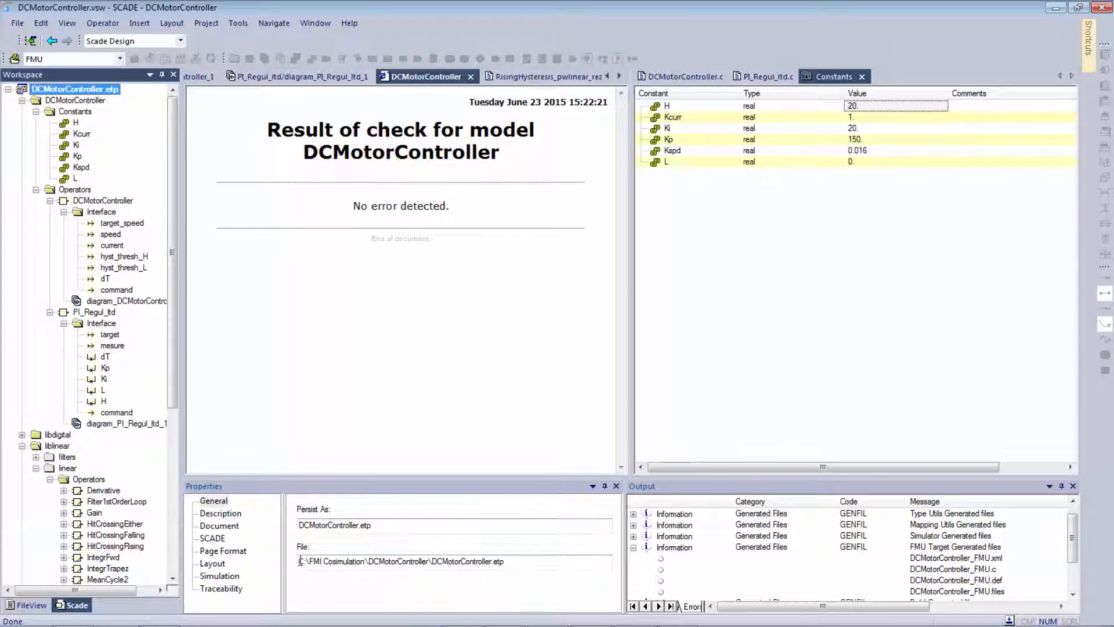
Step: Browse into the project's FMU output folder containing DCMotorController_FMU.fmu
double_click(364, 561)
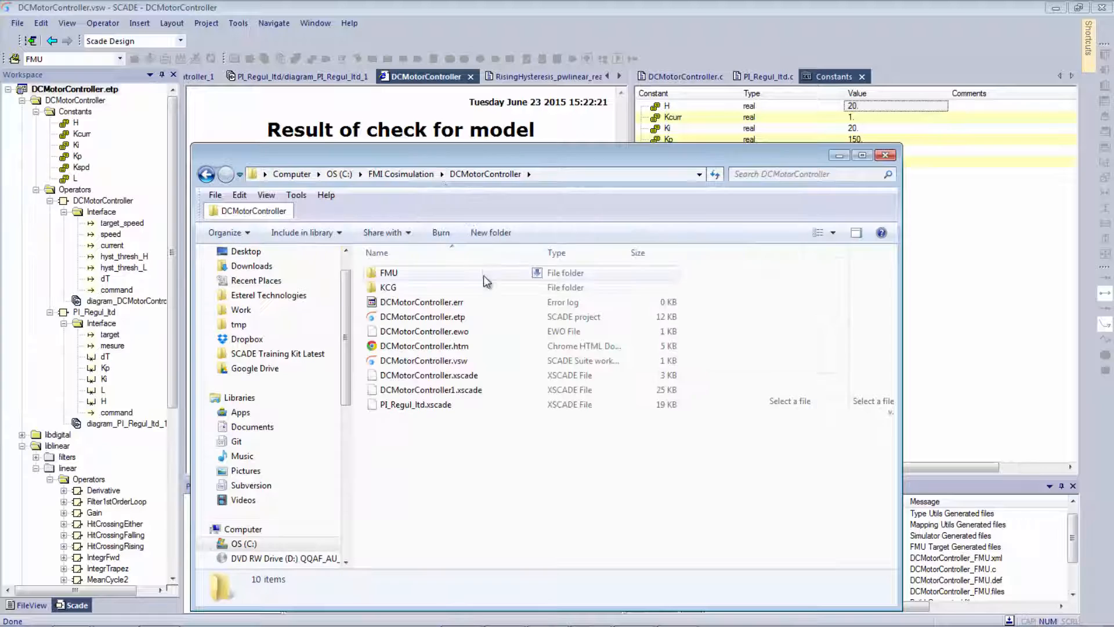
double_click(389, 271)
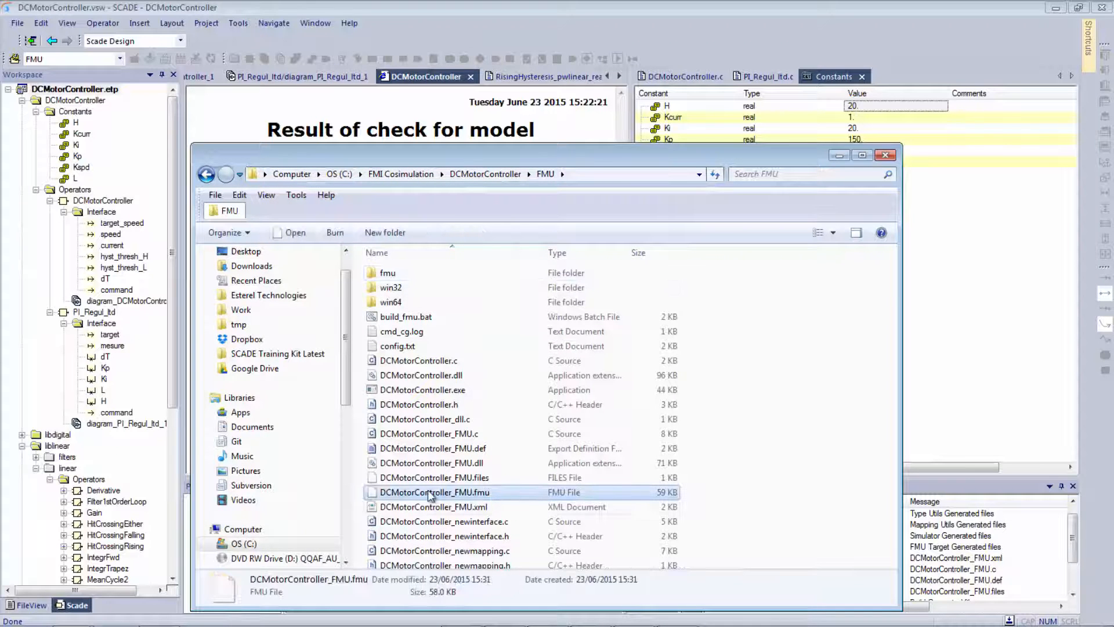
mouse_move(501, 495)
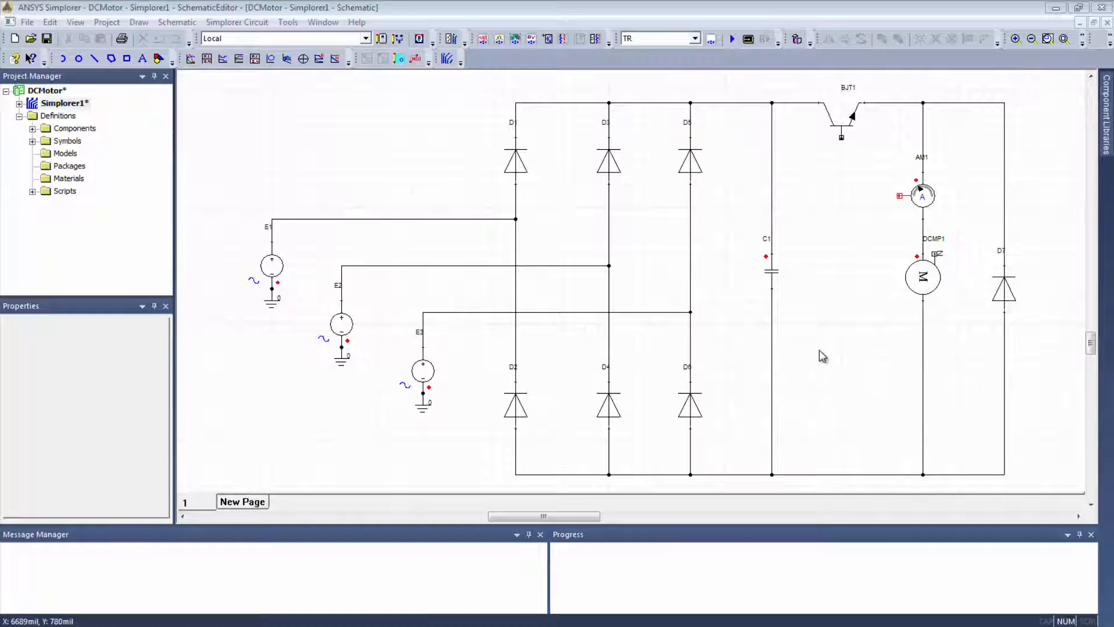
mouse_move(816, 344)
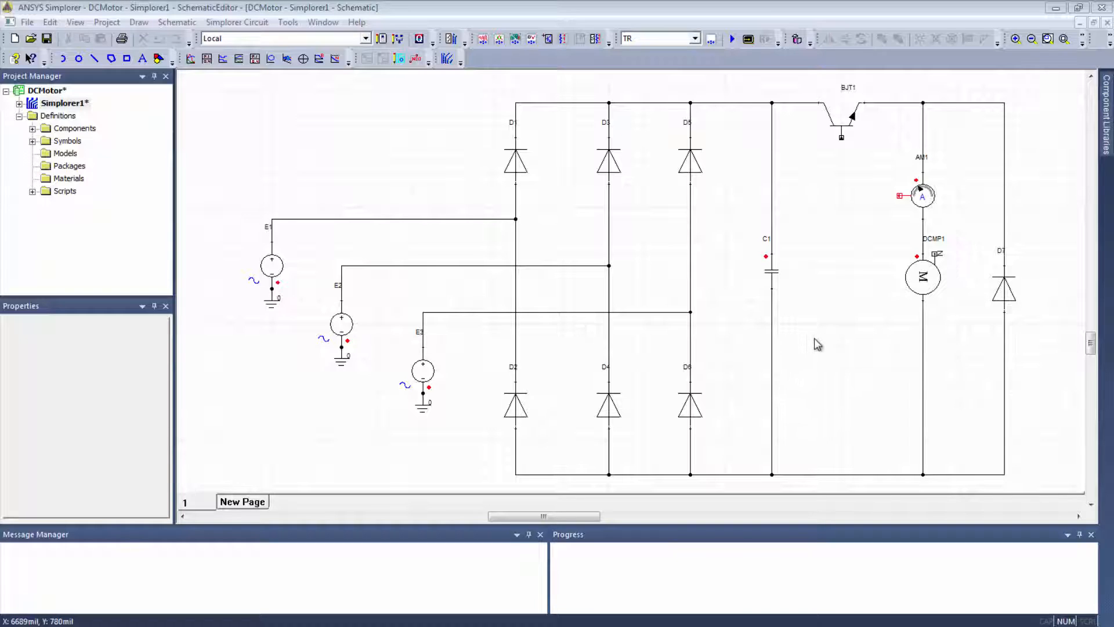
mouse_move(833, 351)
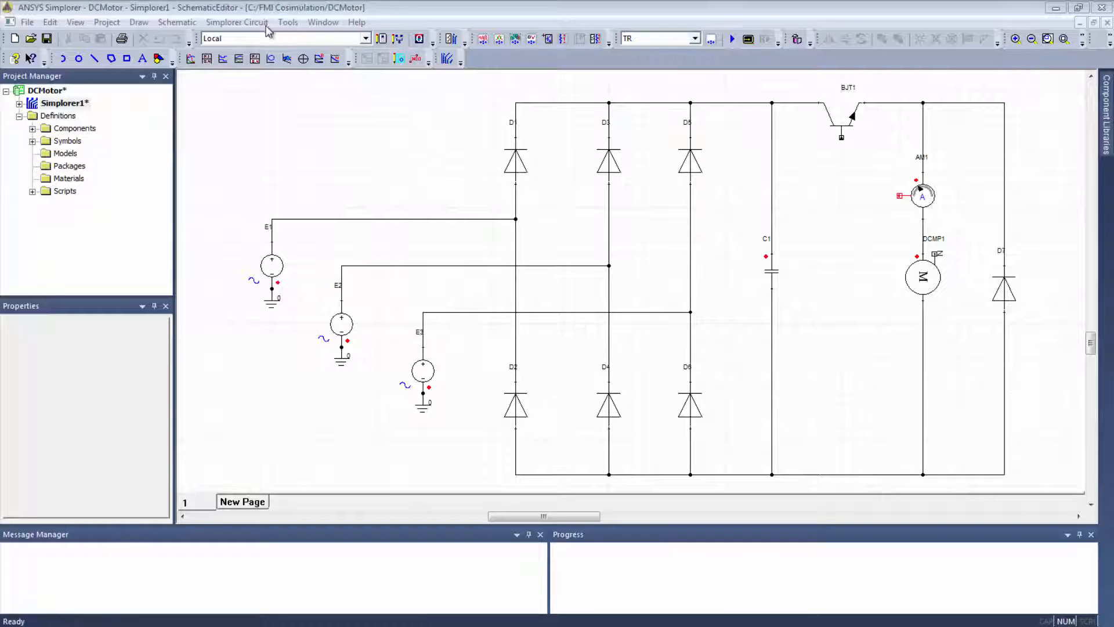
Step: Add an FMU component from DCMotorController_FMU.fmu via Simplorer Circuit > SubCircuit
click(237, 22)
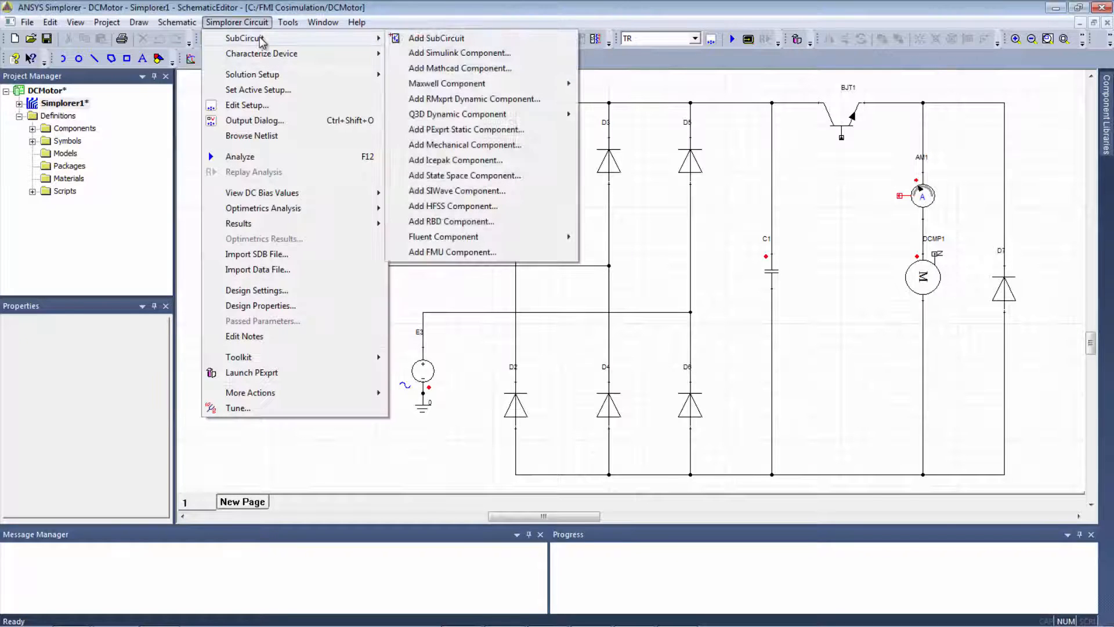
mouse_move(451, 252)
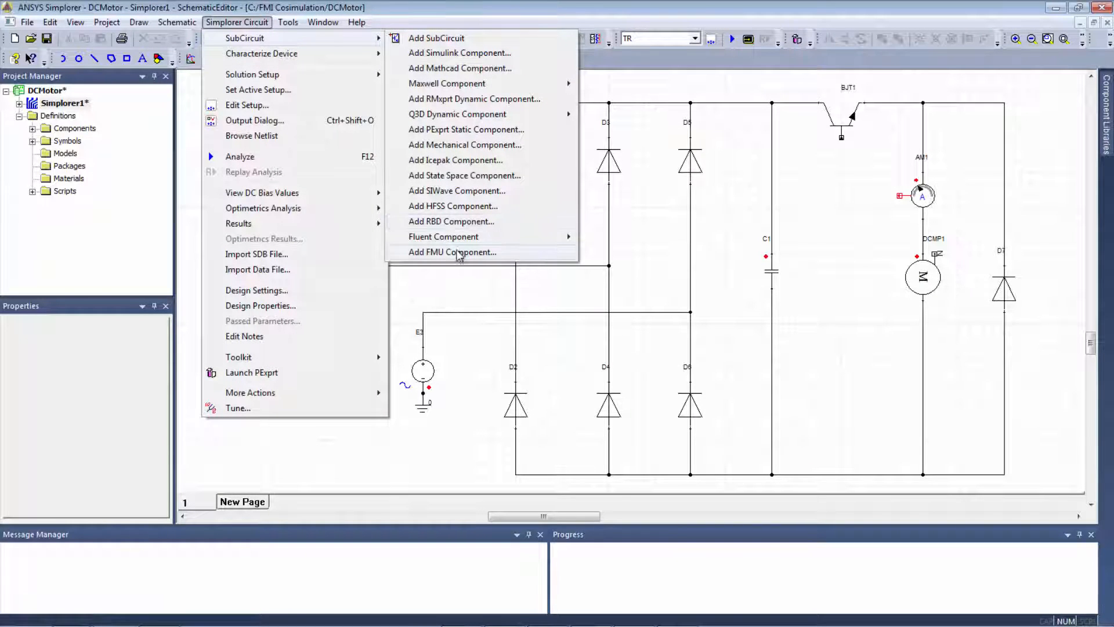
click(451, 252)
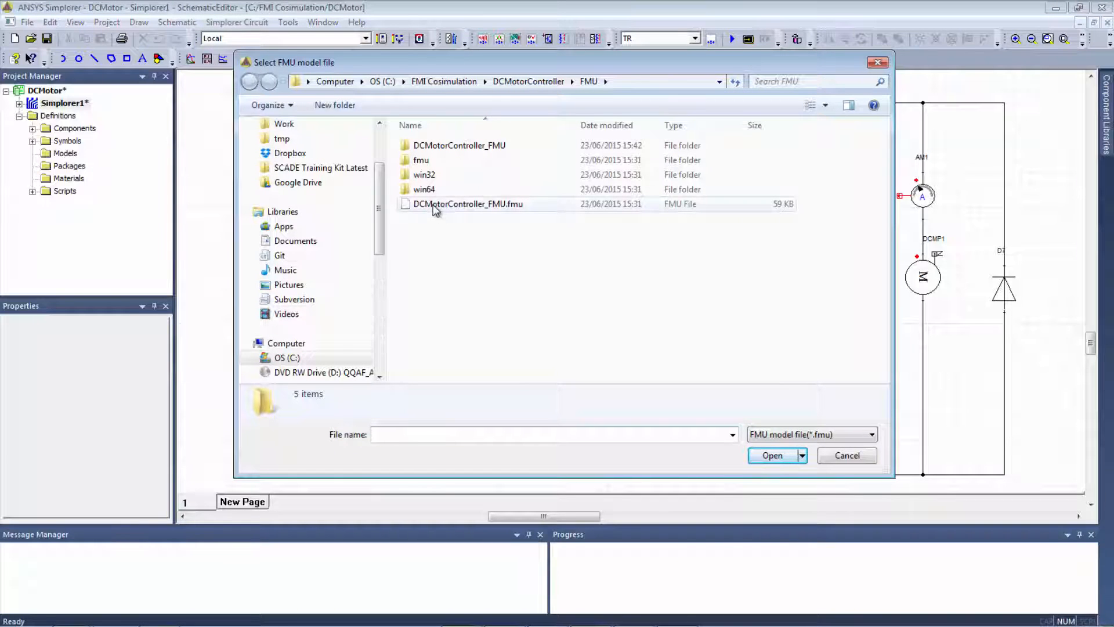
click(468, 204)
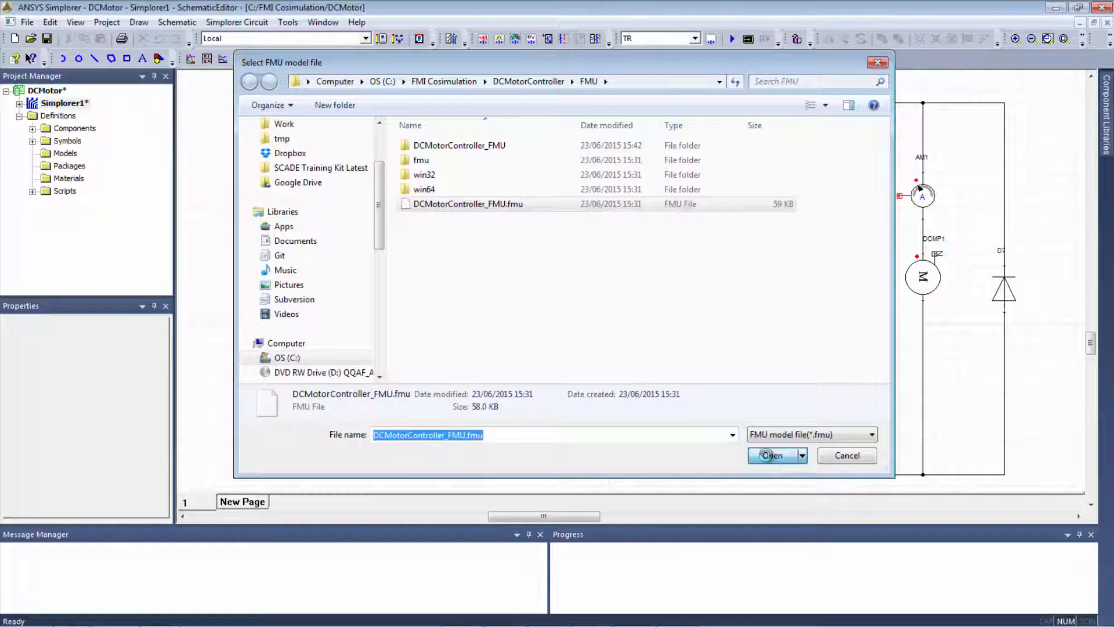
click(772, 455)
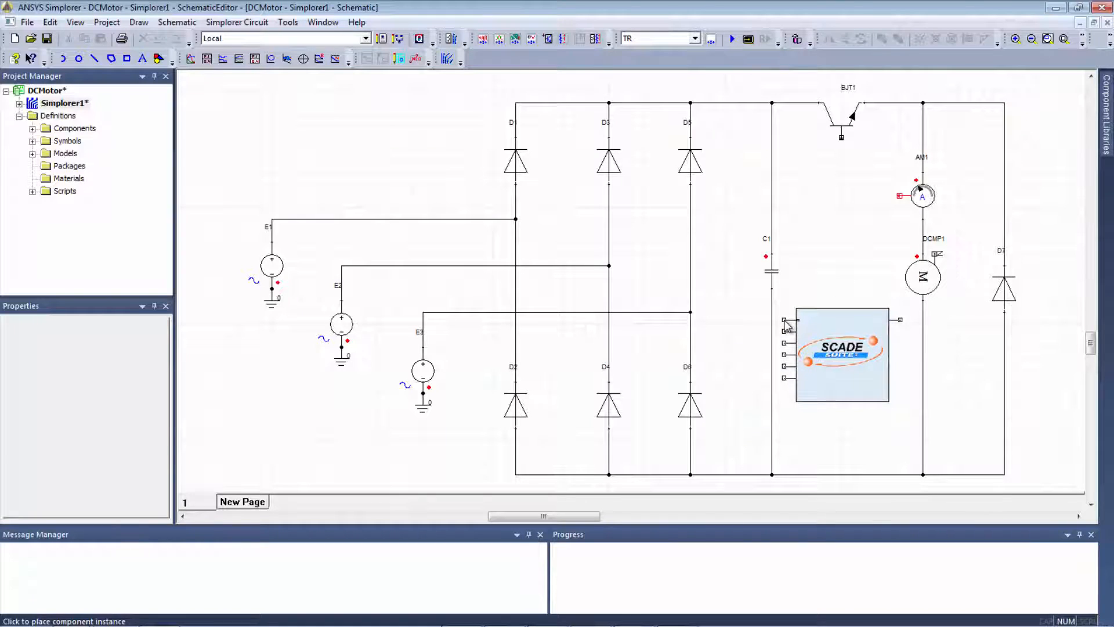
Step: Position the SCADE block in the circuit and wire its command pin to BJT1's base
drag(843, 353, 850, 284)
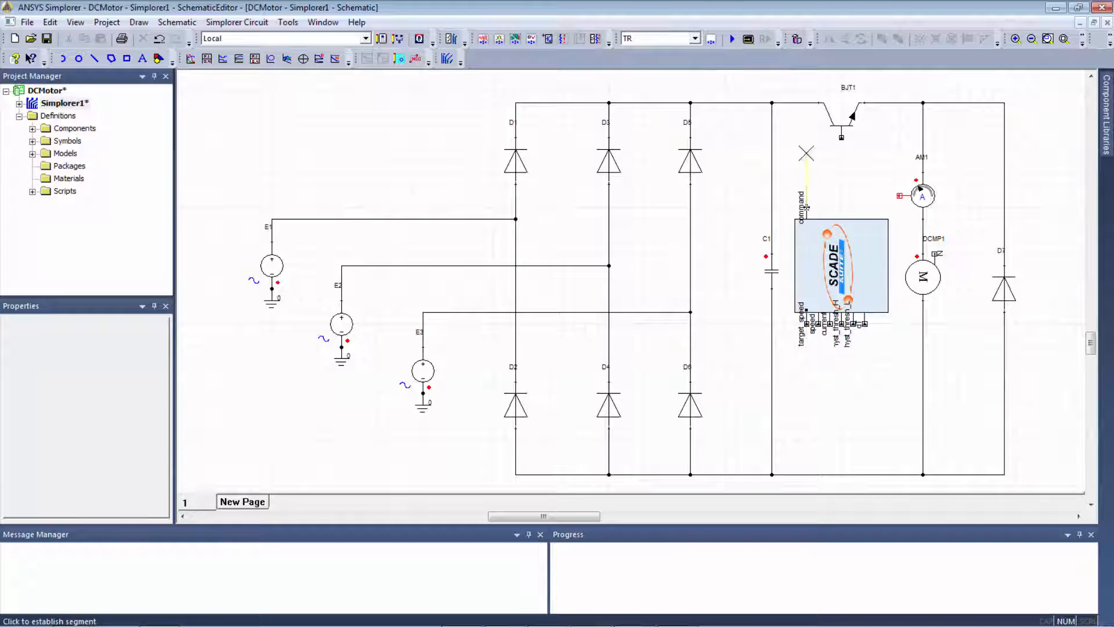
click(838, 138)
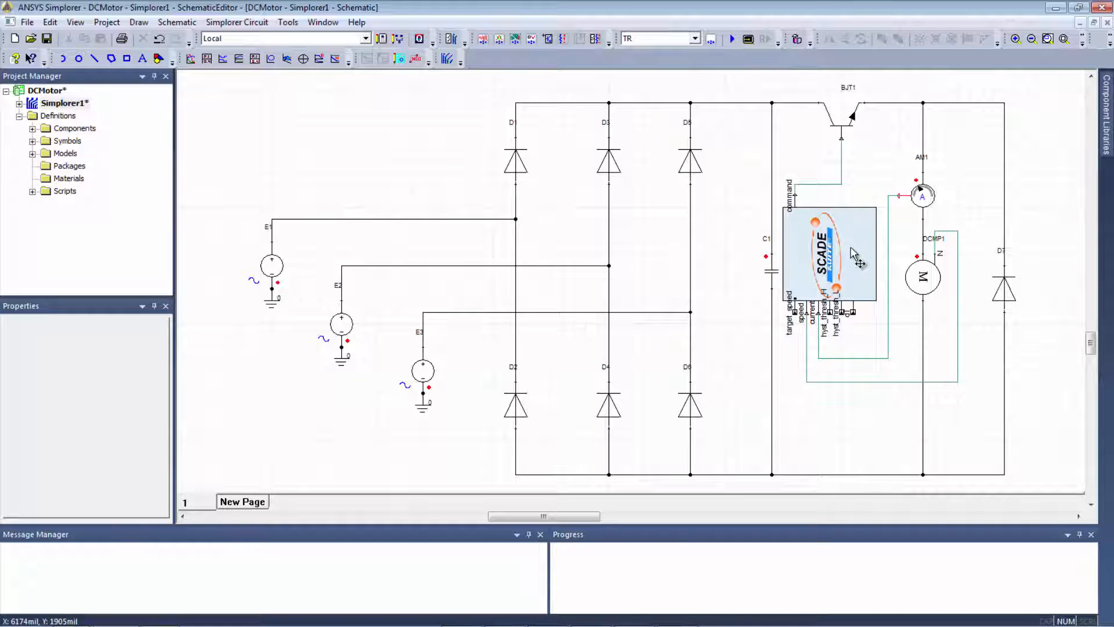
Step: Hide unused input pins and set target_speed to 16.66 in the block properties
double_click(827, 252)
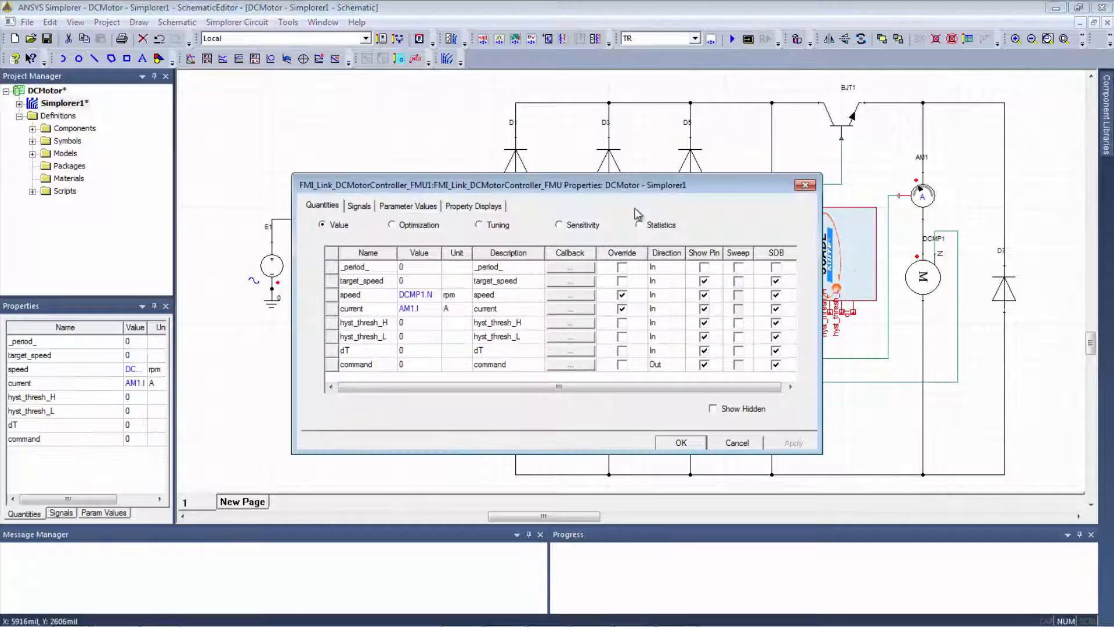
drag(562, 184, 582, 123)
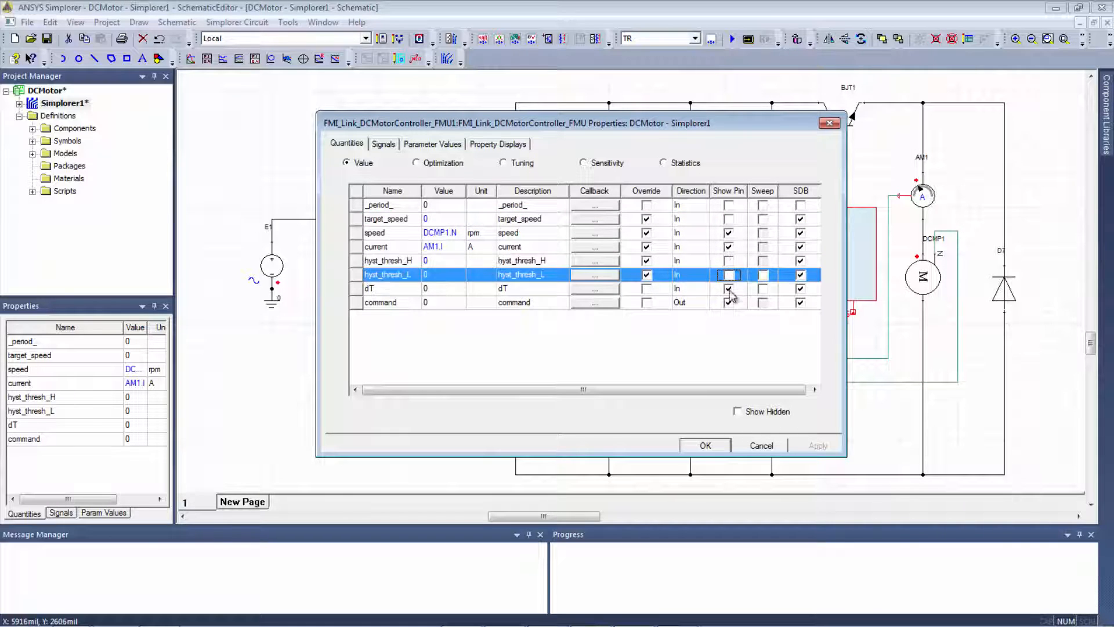
click(646, 288)
text(1)
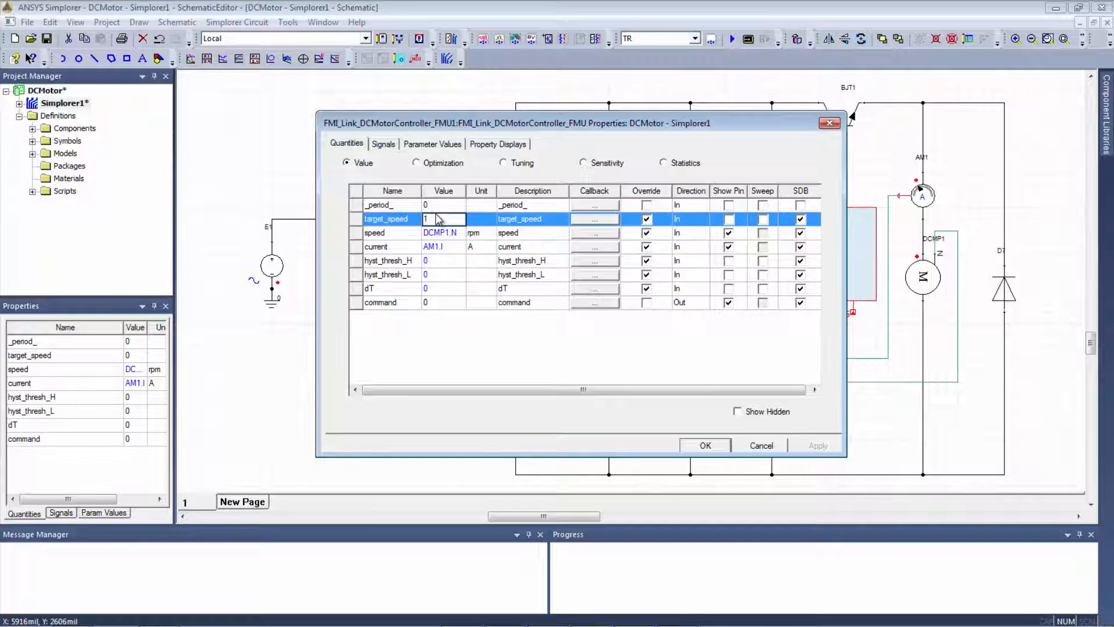
text(6.66)
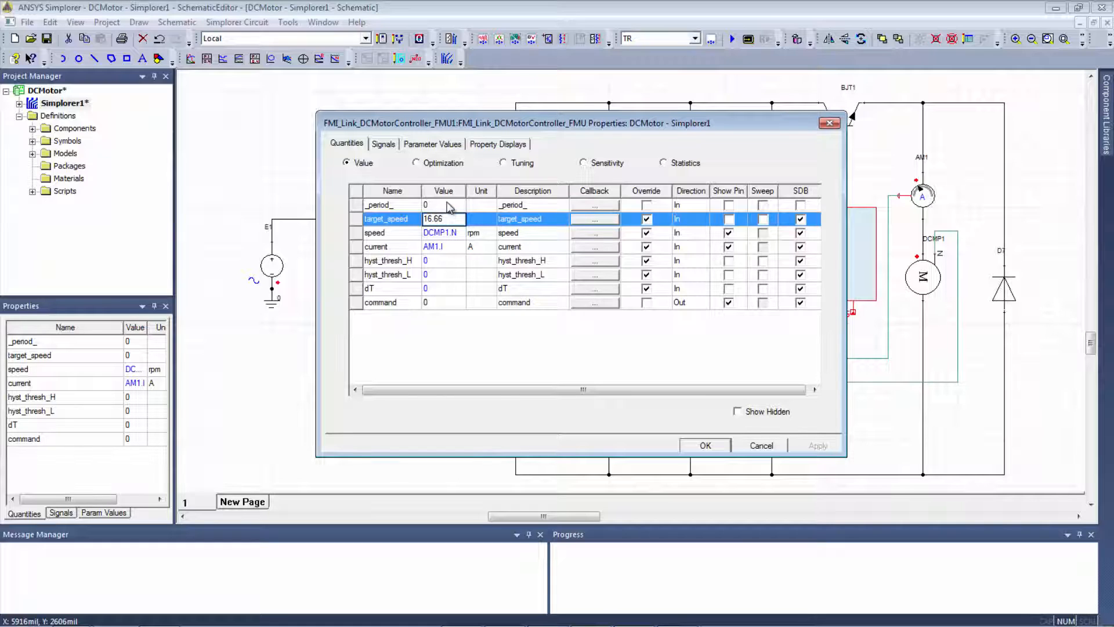
Step: Set _period_ and dT to 1e-6 and hysteresis thresholds to 2.5 and -2.5, then confirm
click(443, 204)
text(1e-006)
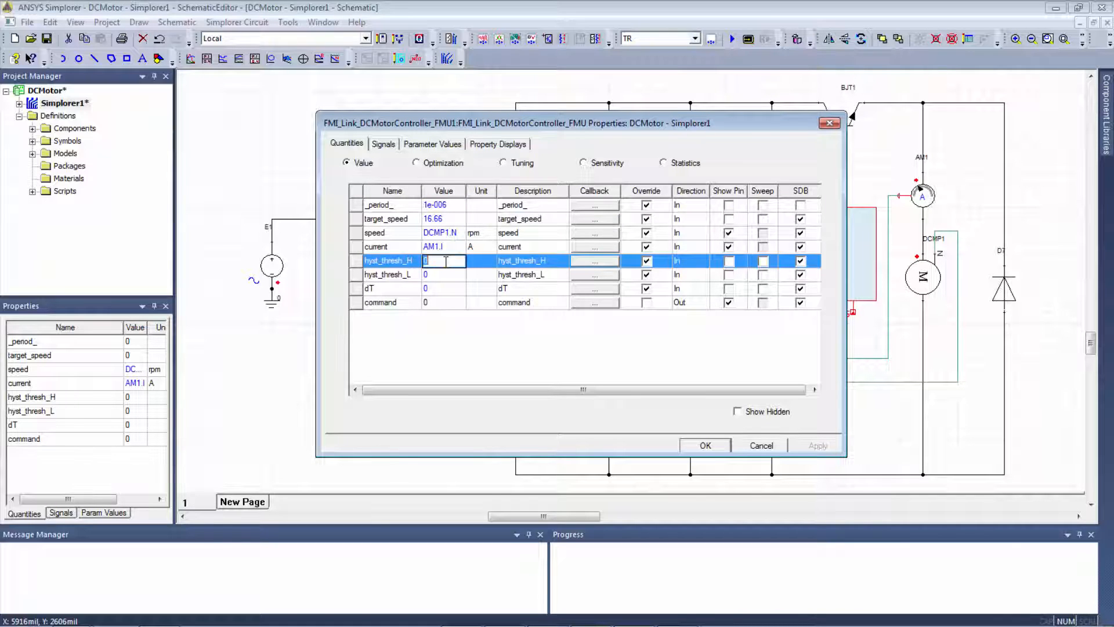
text(2)
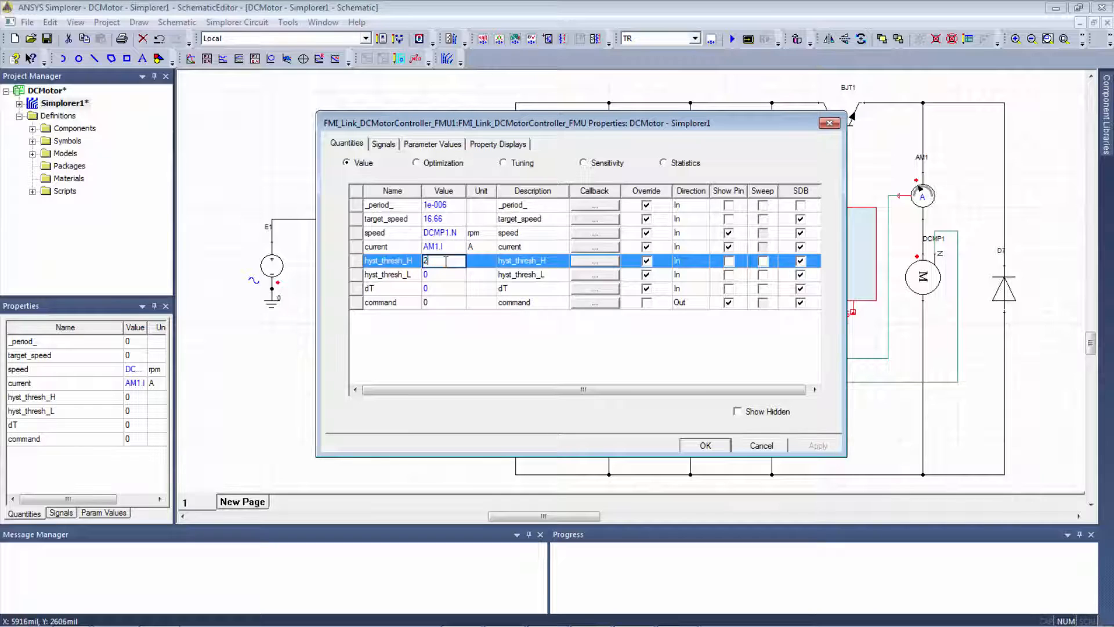
text(.5)
click(443, 274)
text(-2.5)
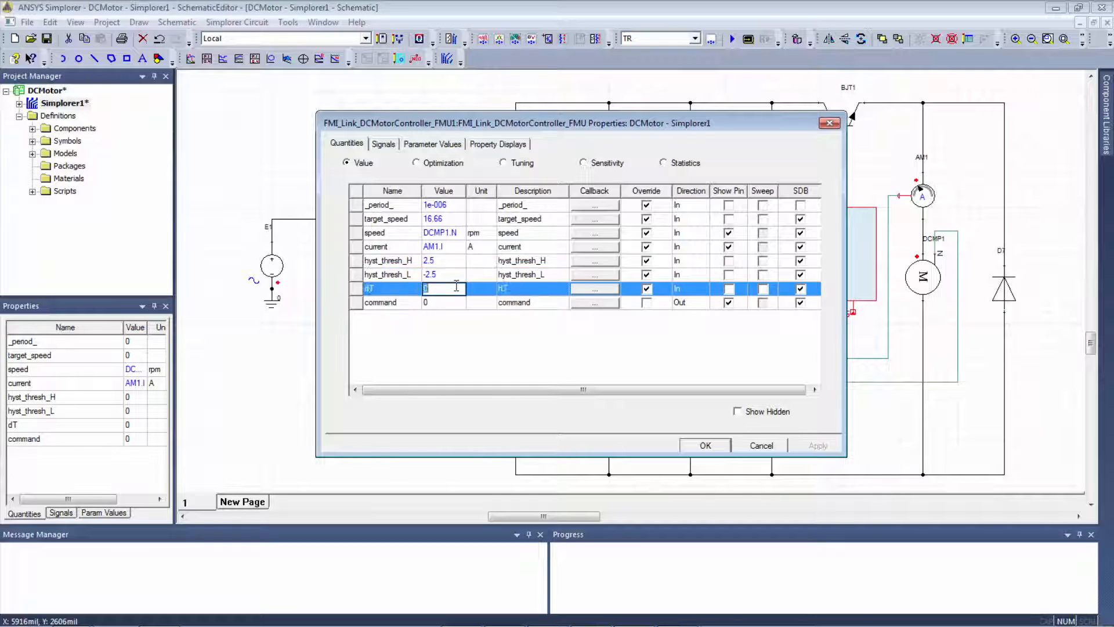
text(1e-06)
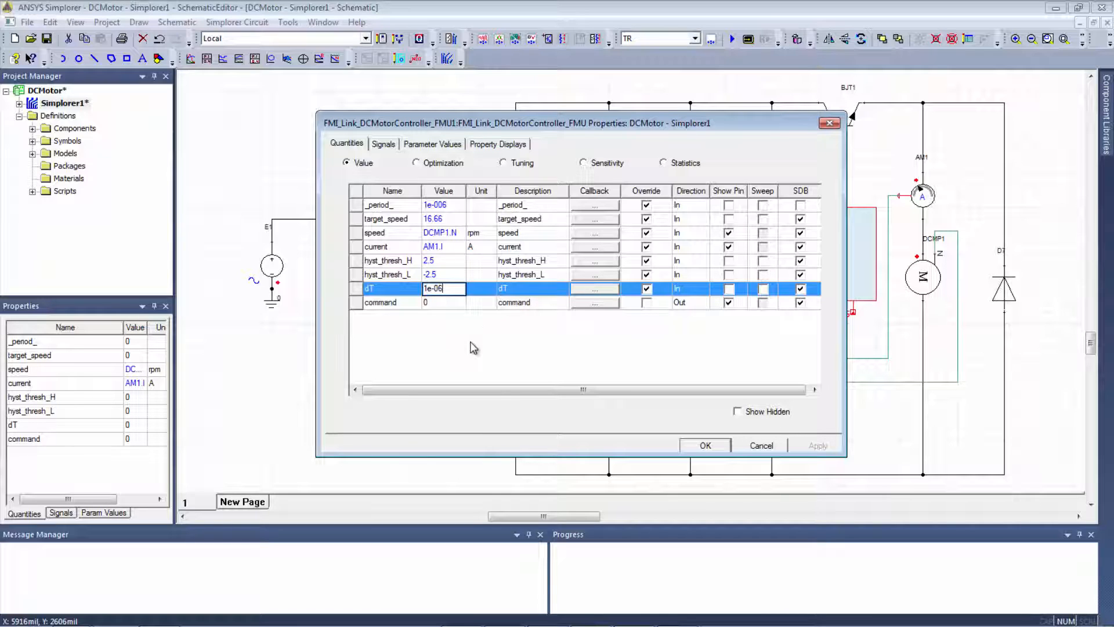
click(706, 445)
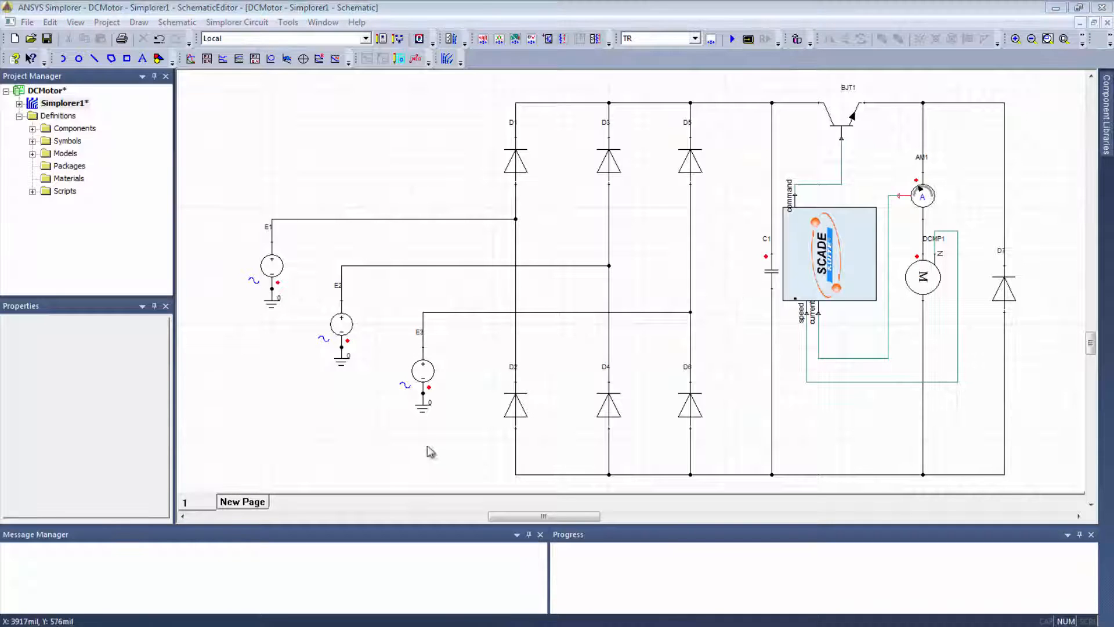
Step: Configure TR analysis with 100 ms end time, 1 ns Hmin and 1 us Hmax
click(70, 140)
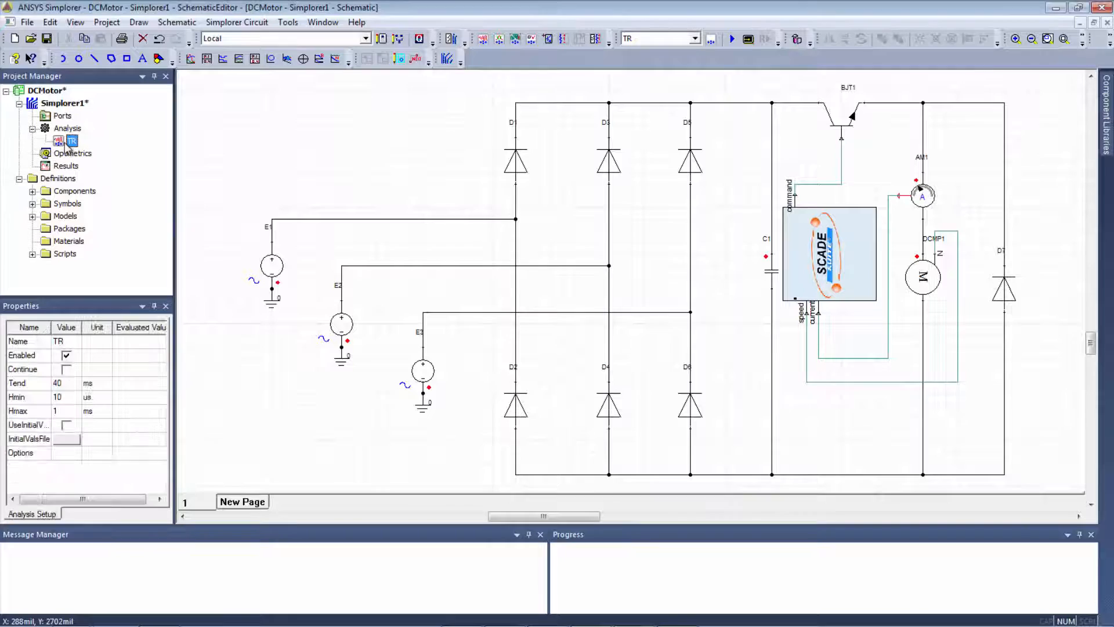
double_click(71, 141)
text(100)
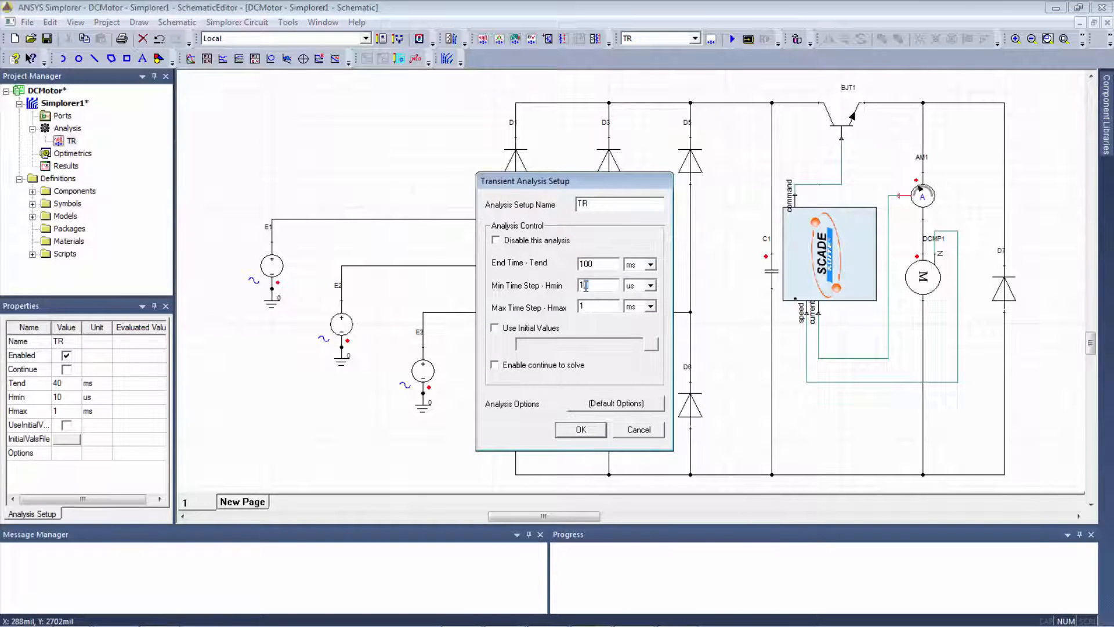
click(648, 286)
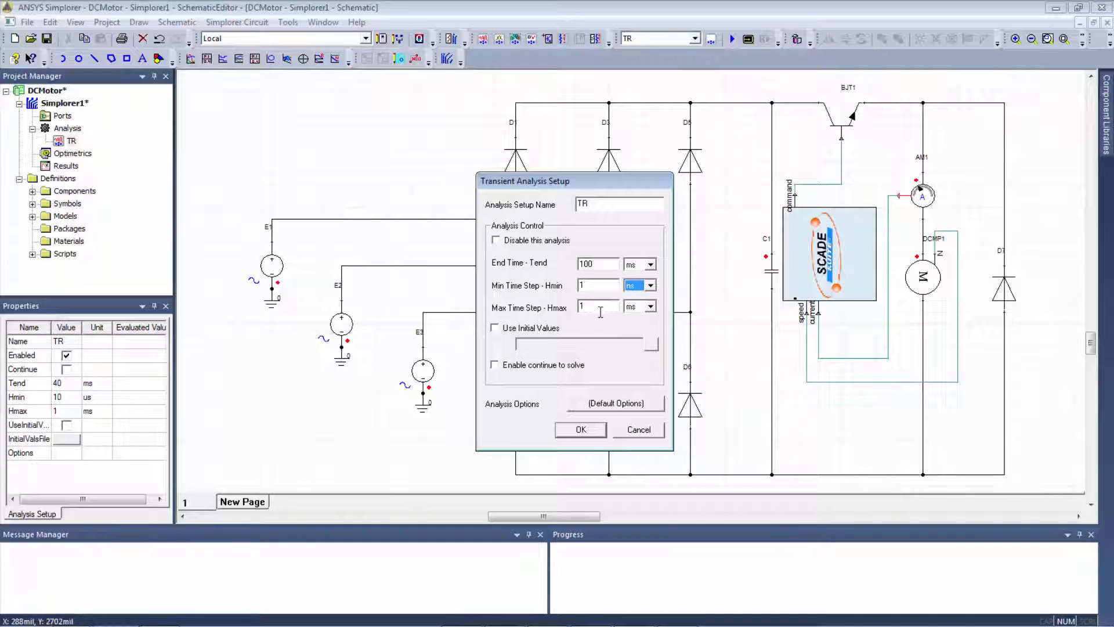
click(649, 306)
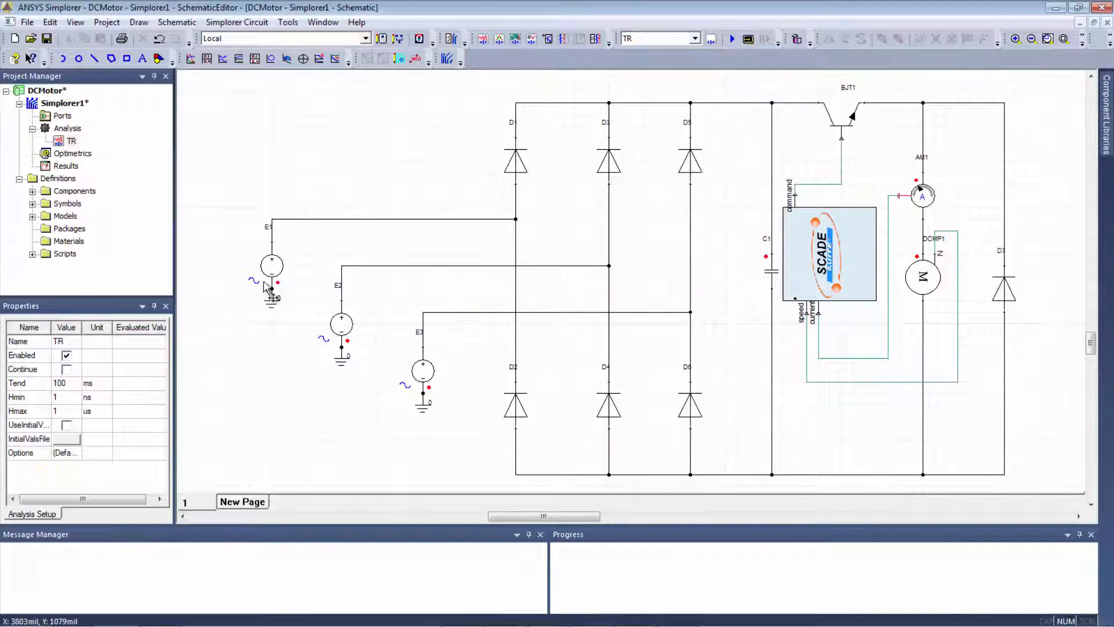
Step: Create a rectangular plot with motor current DCMP1.IA and the controller command trace
right_click(65, 166)
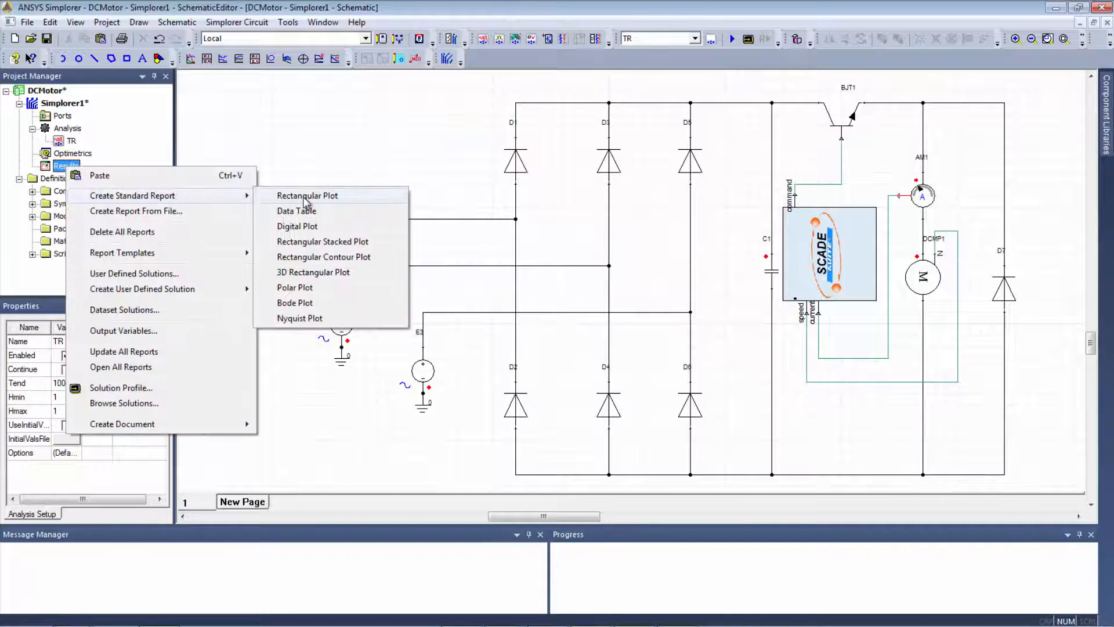
mouse_move(321, 242)
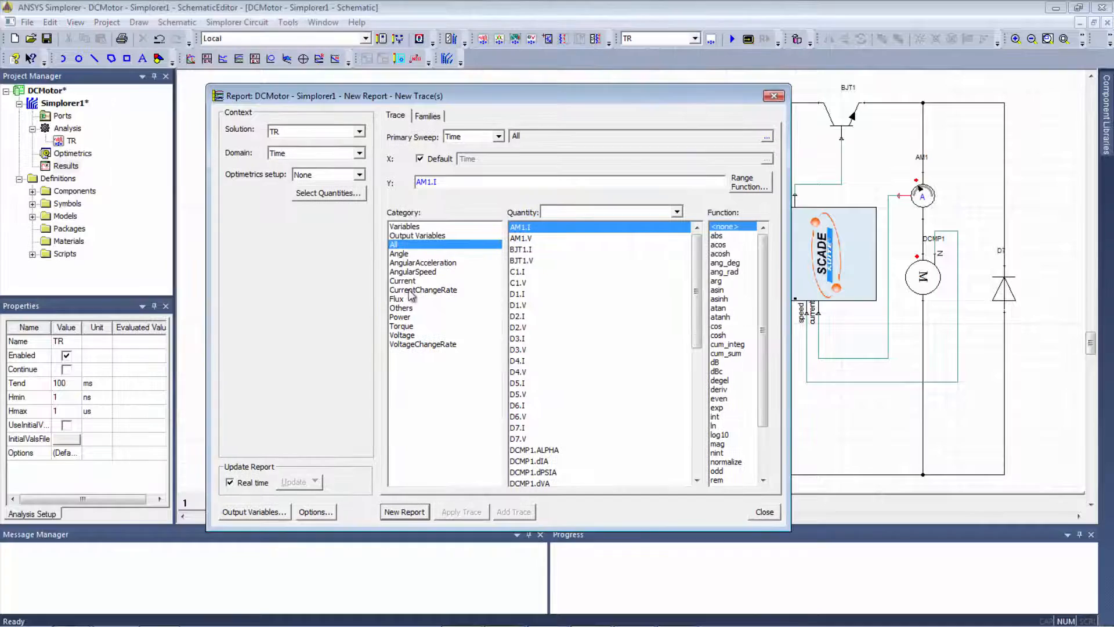
click(403, 280)
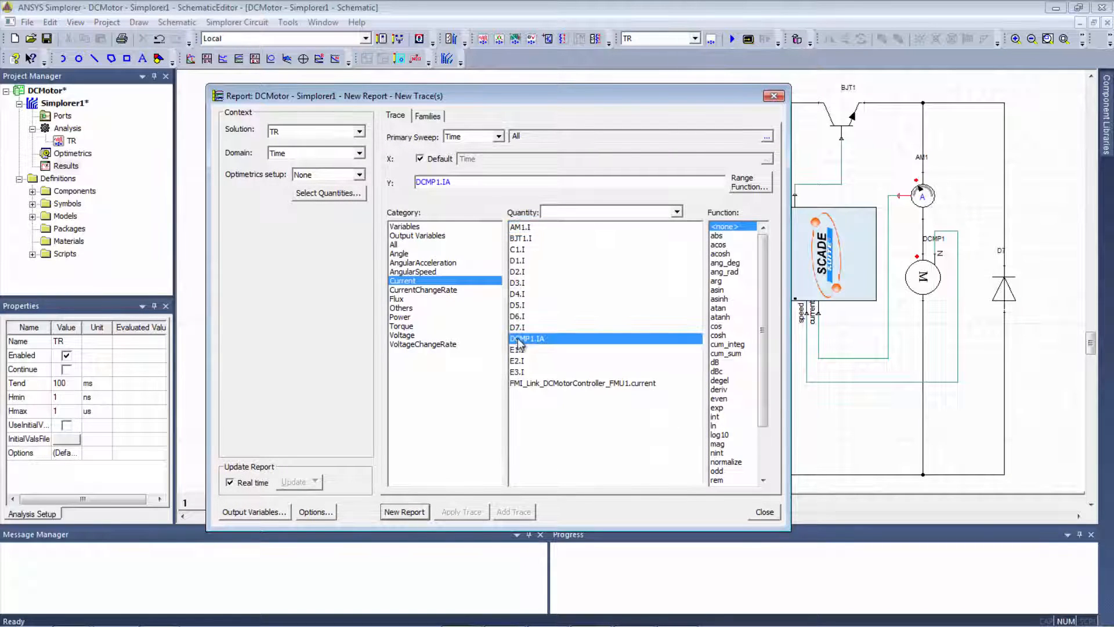
click(404, 511)
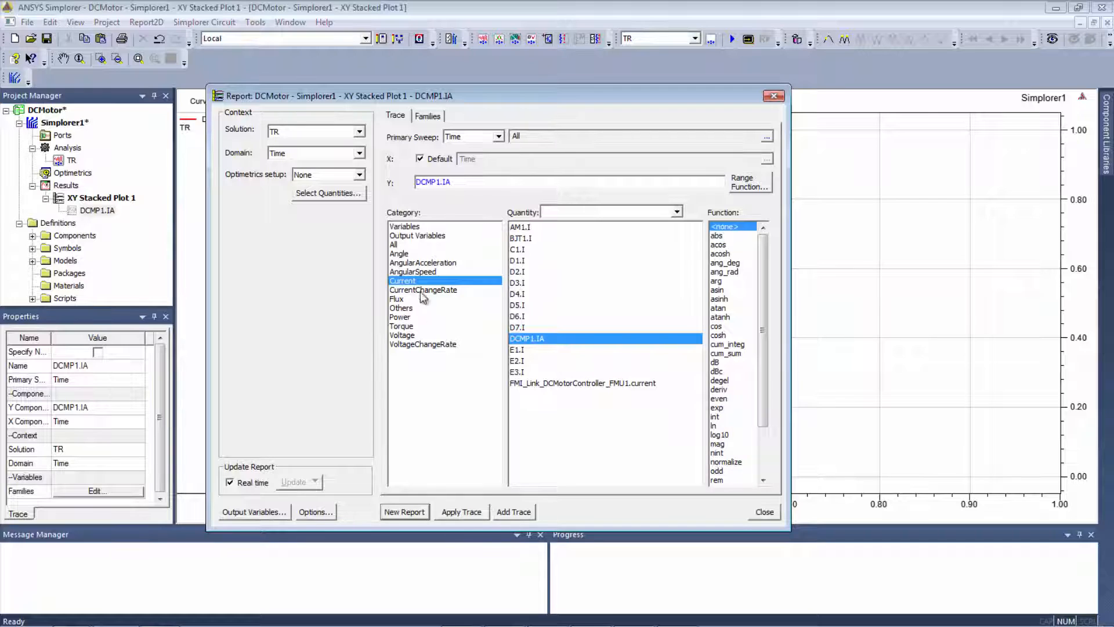
click(393, 245)
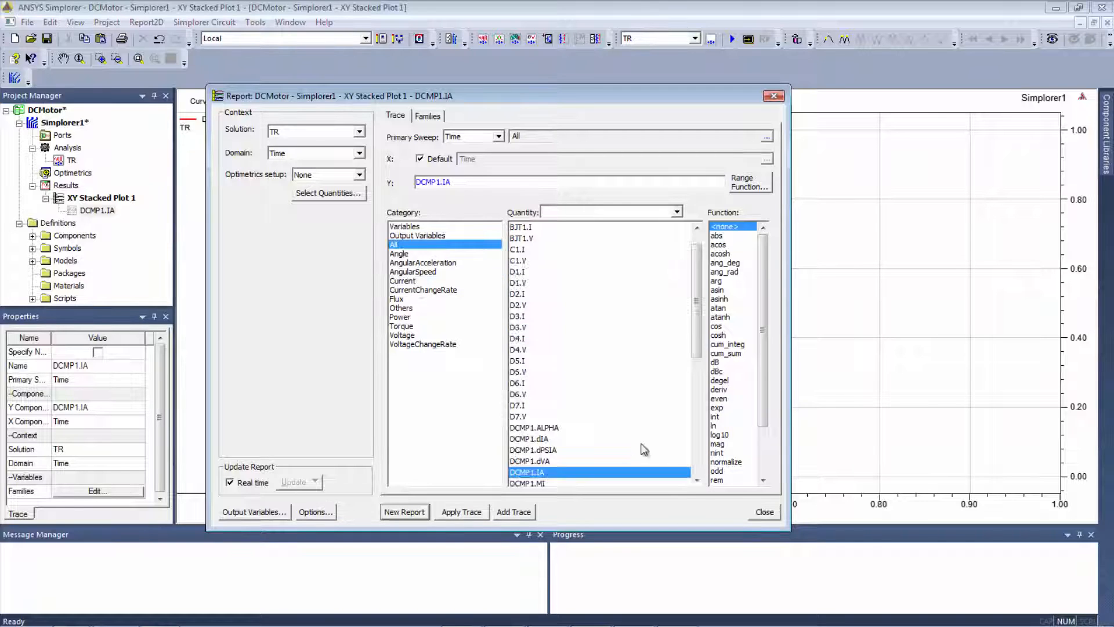
scroll(down, 3)
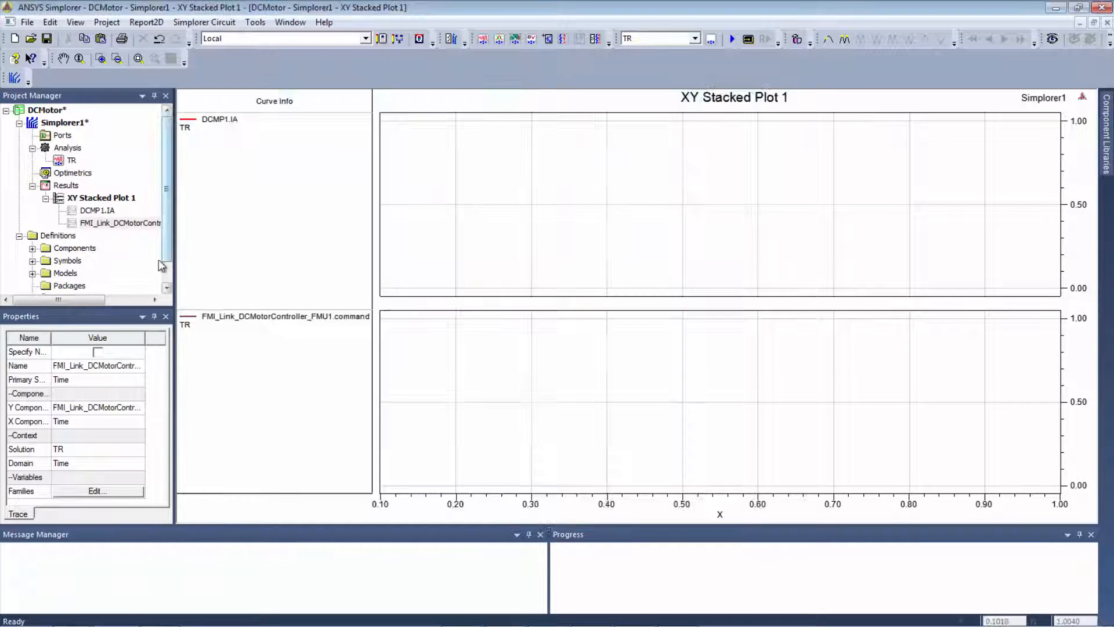
Step: Create a second XY plot of motor speed DCMP1.N
right_click(65, 185)
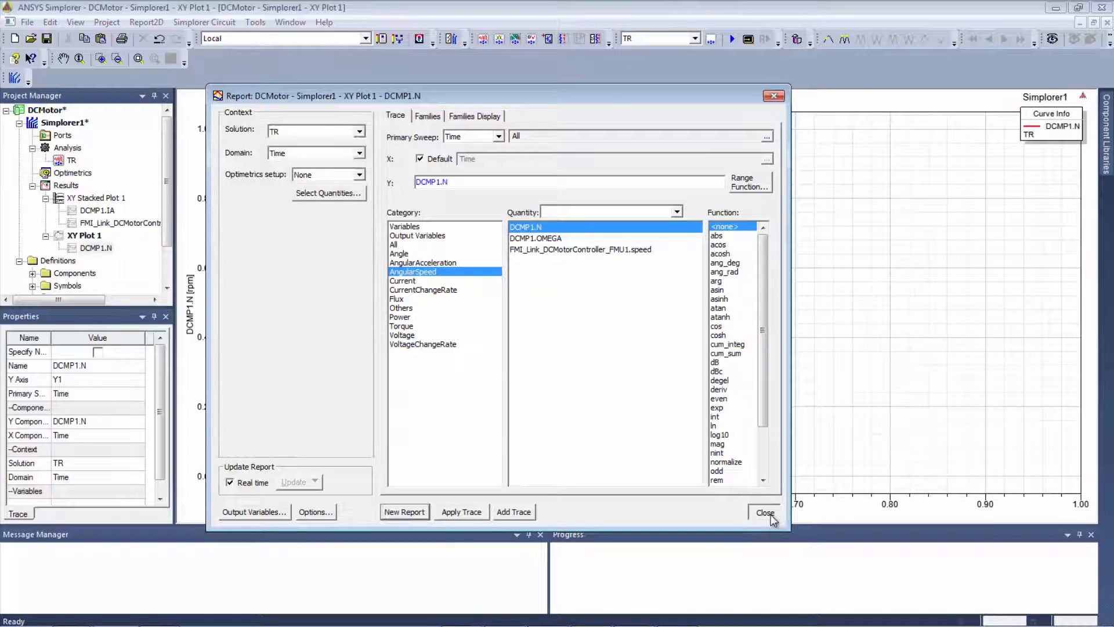
click(765, 512)
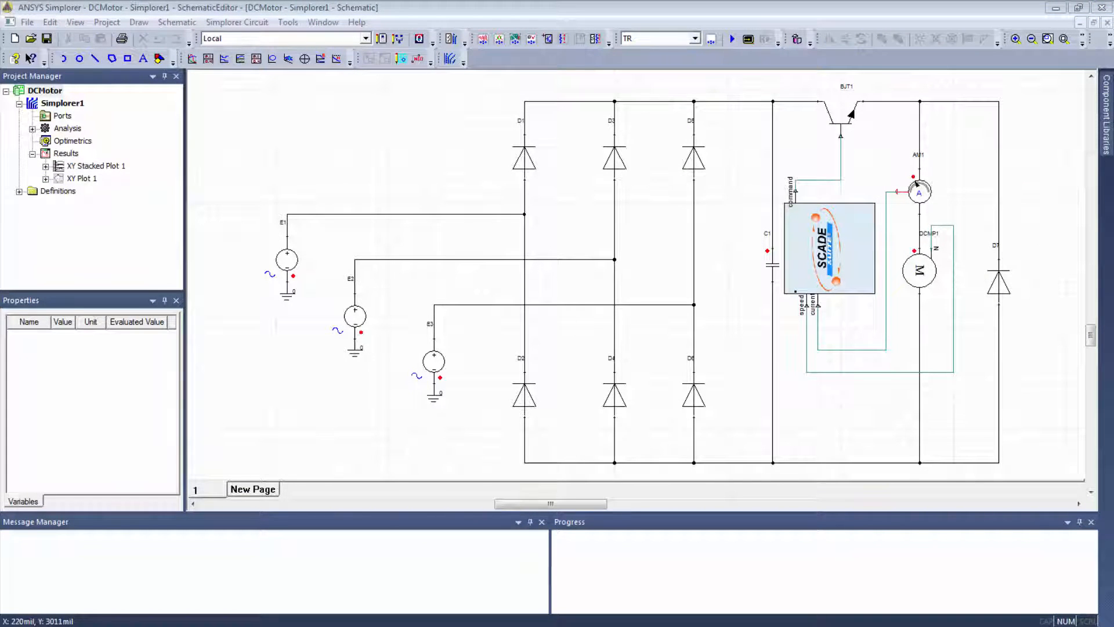
Step: Analyze the TR setup so the plots fill with current and command waveforms
right_click(72, 140)
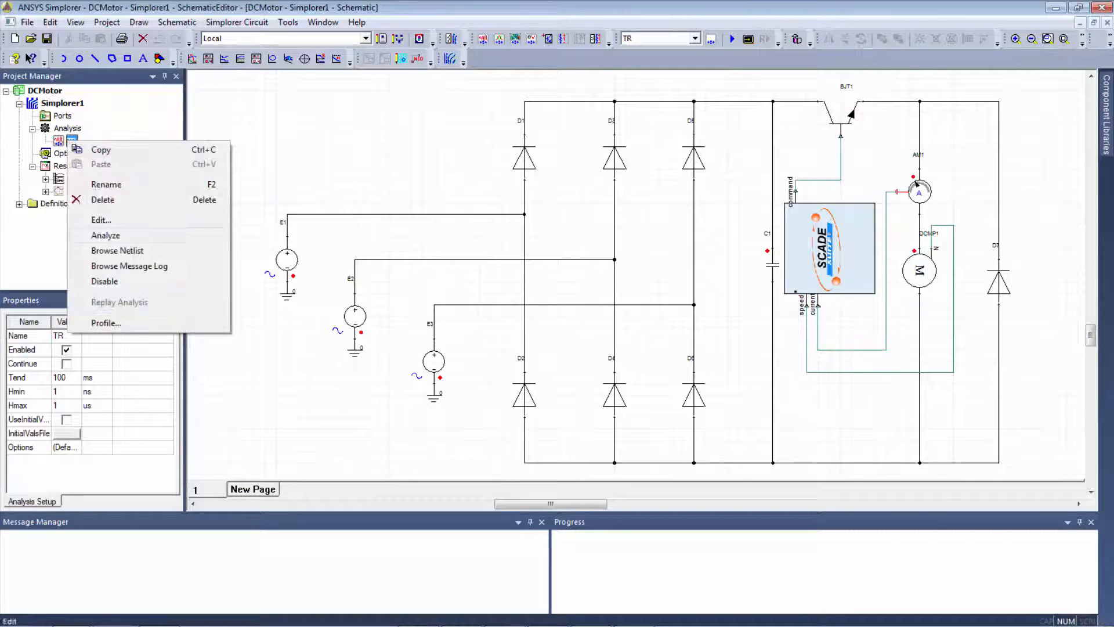
click(105, 235)
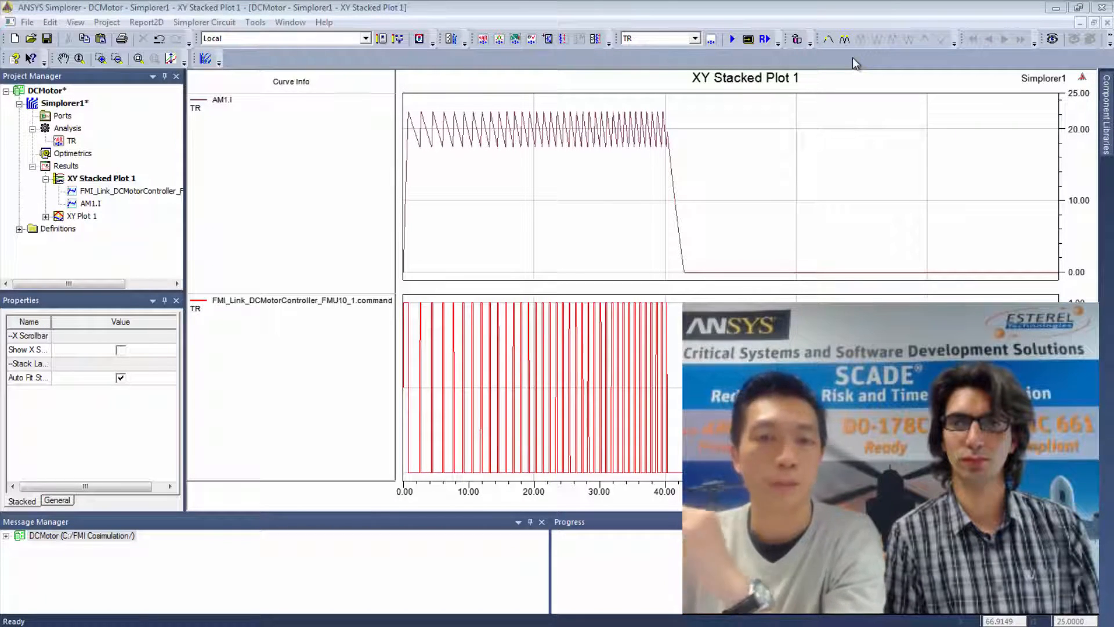
Step: Select the controller command trace to view its line style and width attributes
click(302, 300)
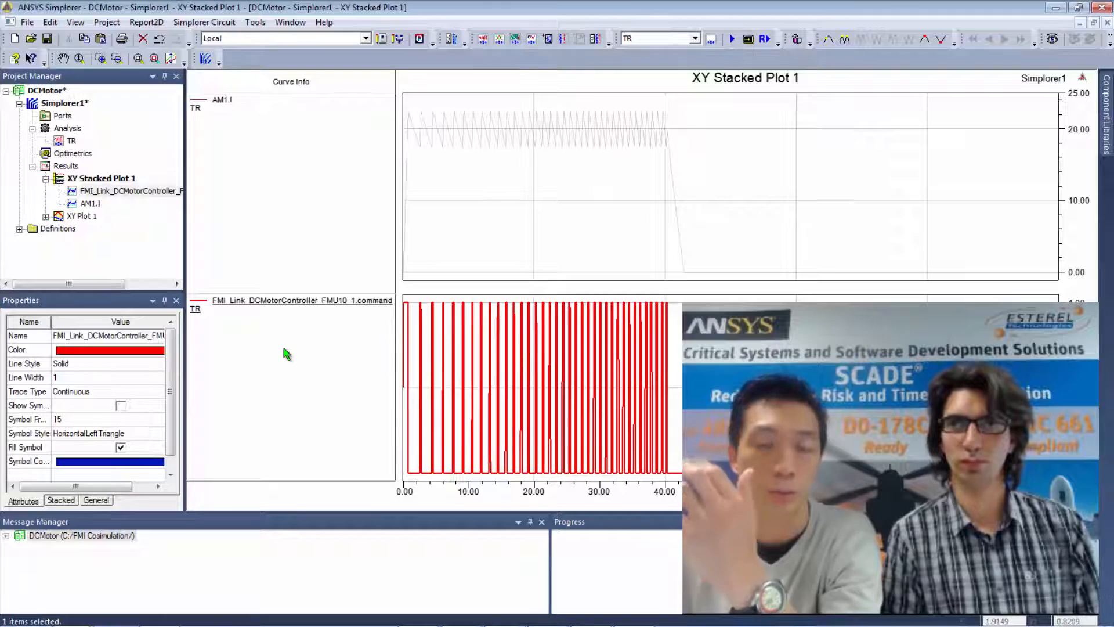
mouse_move(534, 195)
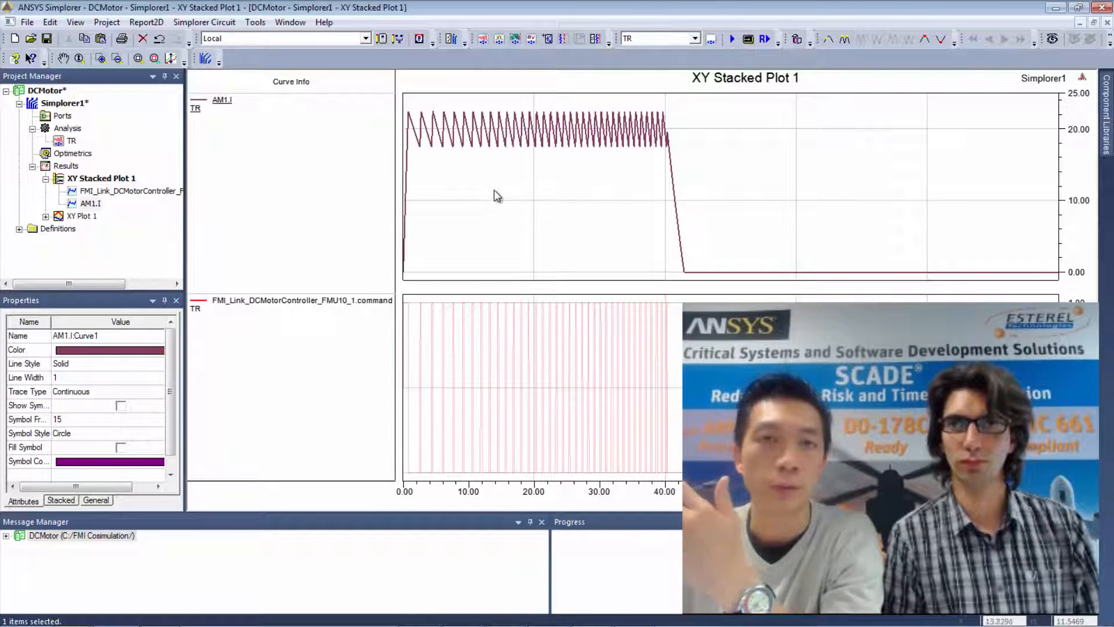
mouse_move(315, 205)
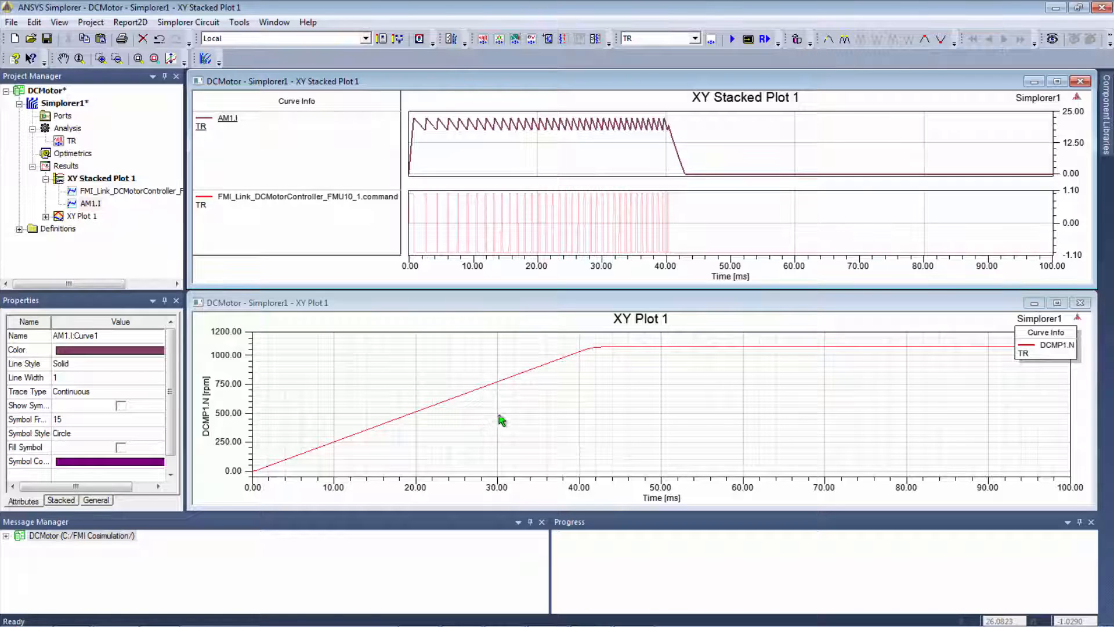
mouse_move(922, 367)
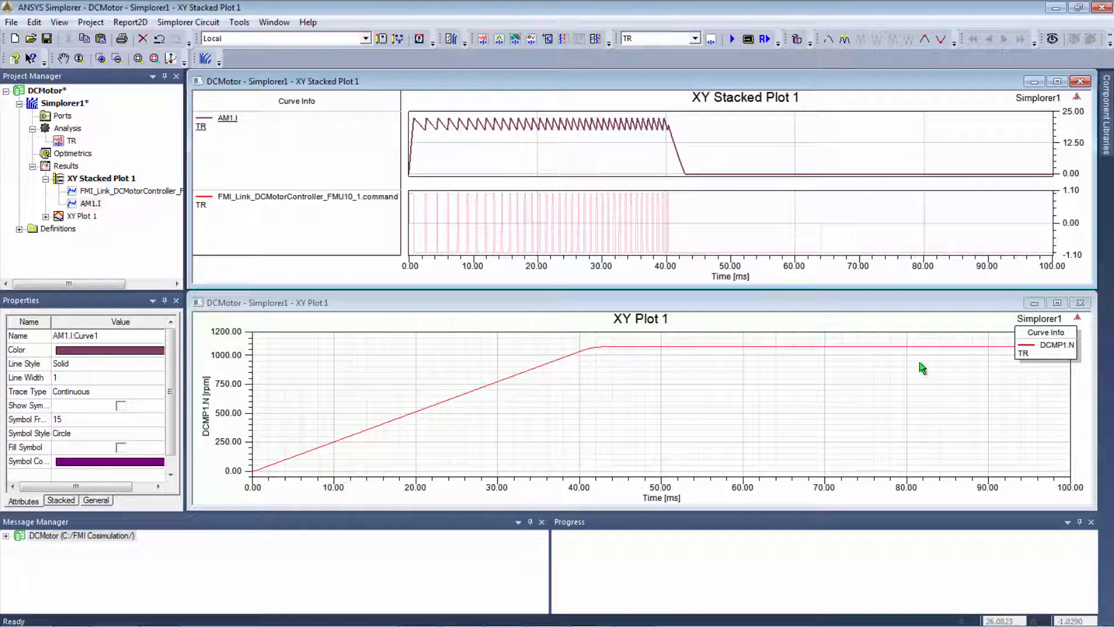
mouse_move(913, 378)
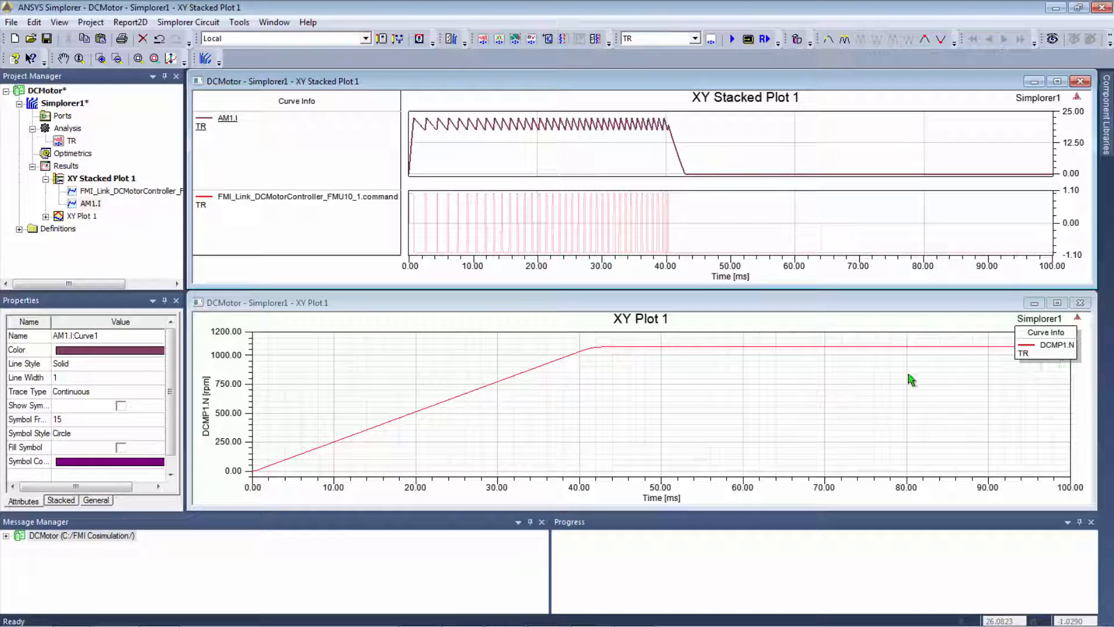